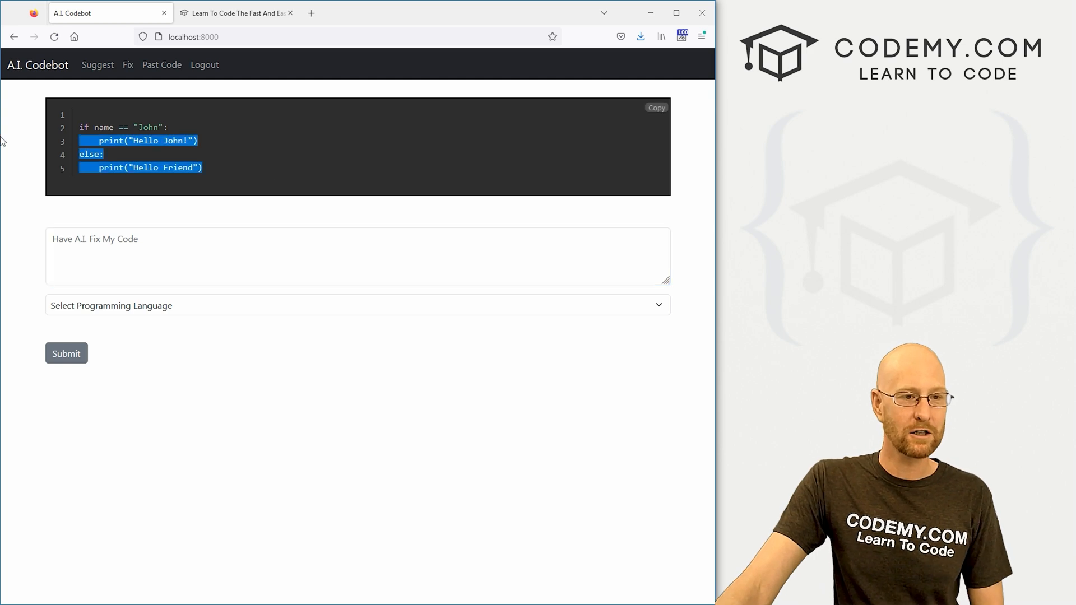
Submit the suggest request 'Write fizzbuzz in javascript' and copy the generated FizzBuzz code.
left_click(97, 65)
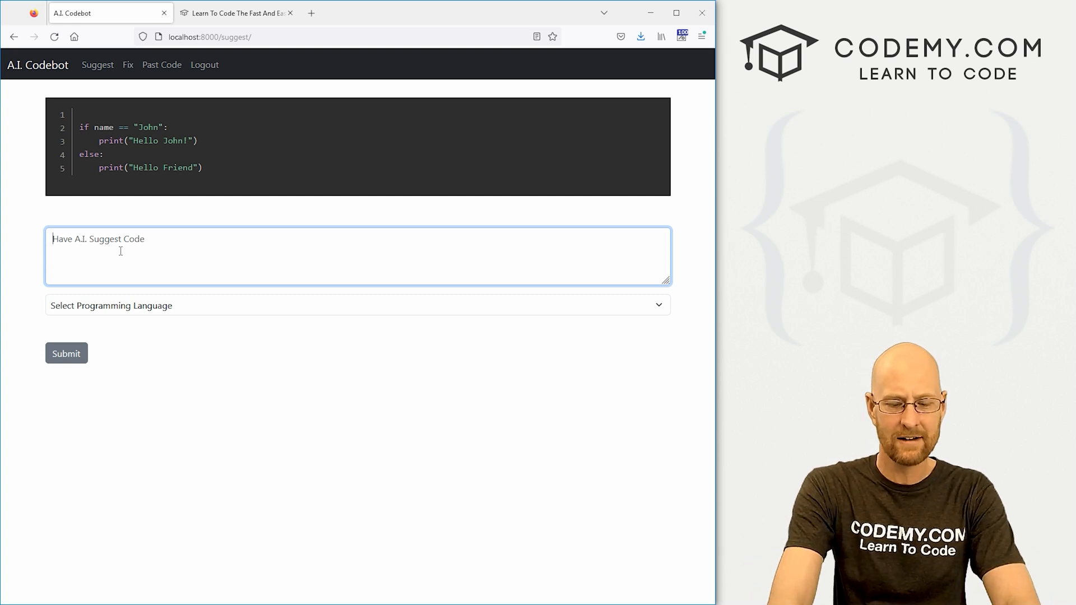
type("Write fizzbuzz in javascript")
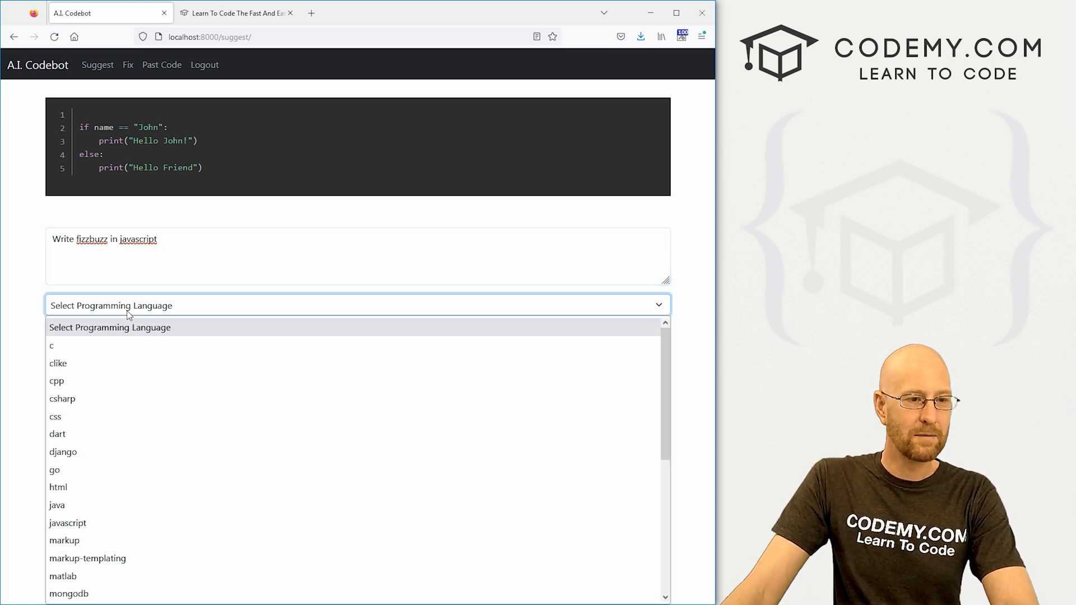
scroll("down", 3)
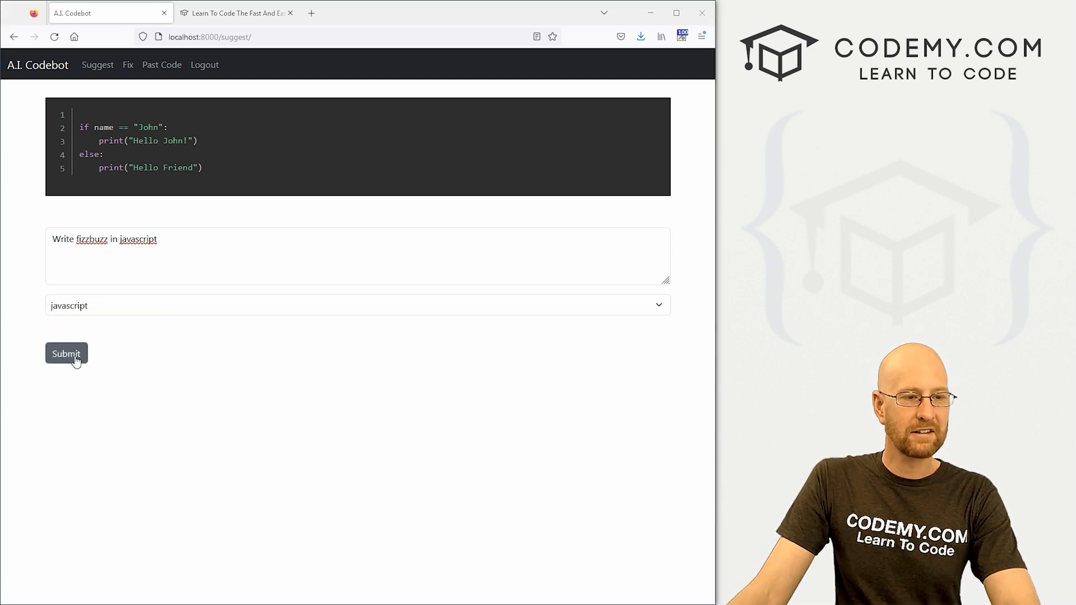
left_click(66, 352)
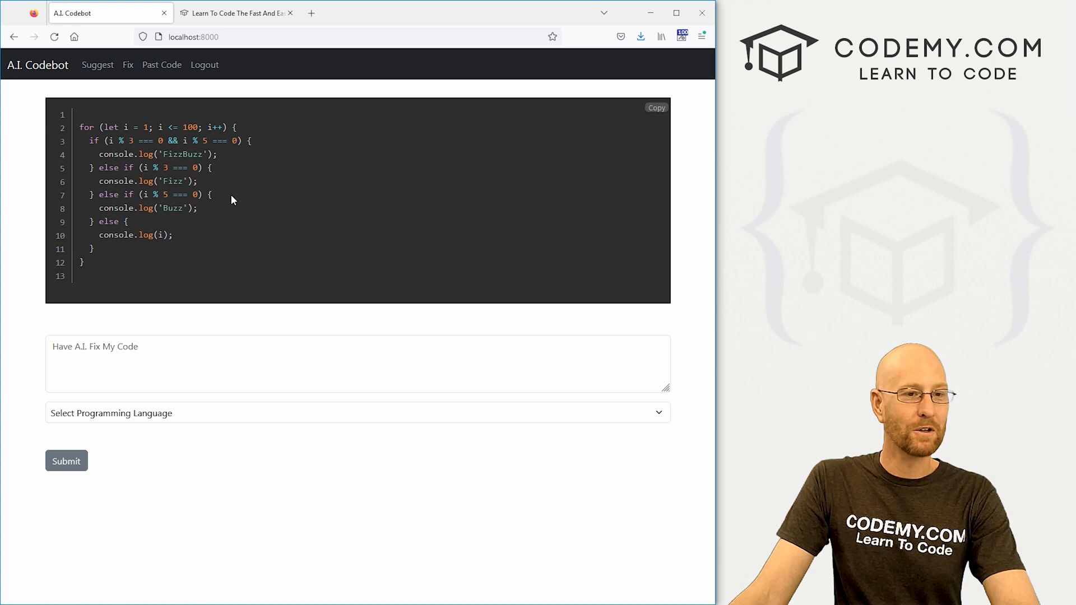
mouse_move(644, 123)
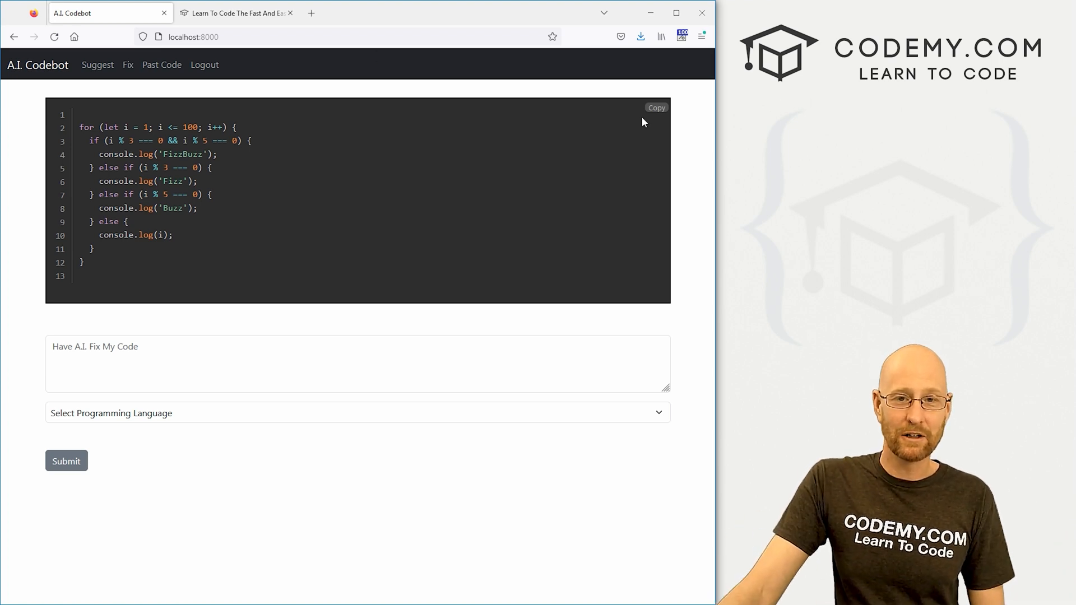
left_click(655, 107)
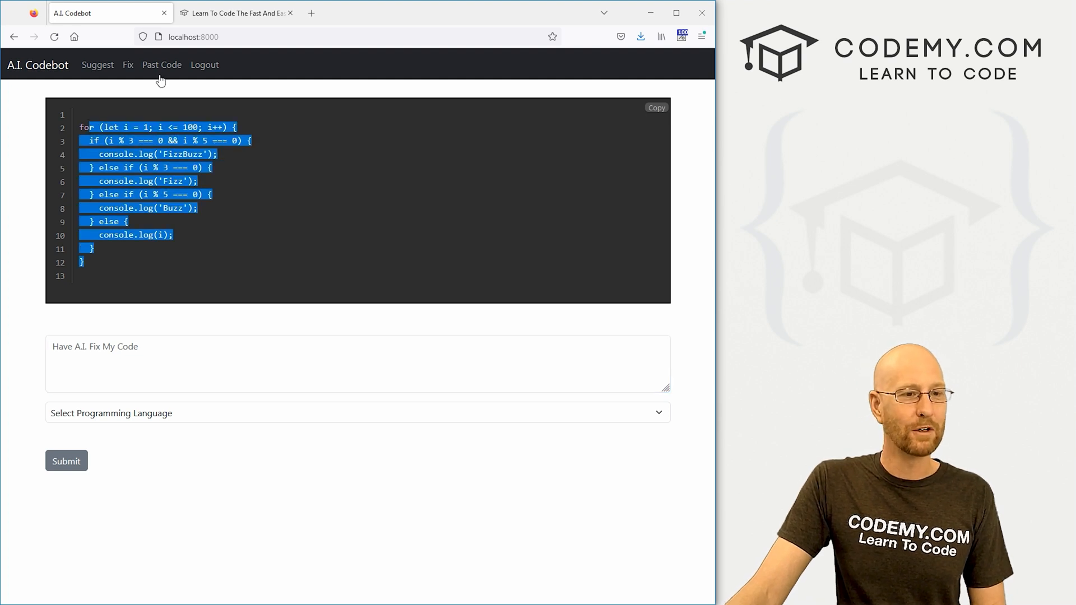
Check the saved FizzBuzz prompt in Past Code, then return to the Suggest form.
left_click(162, 65)
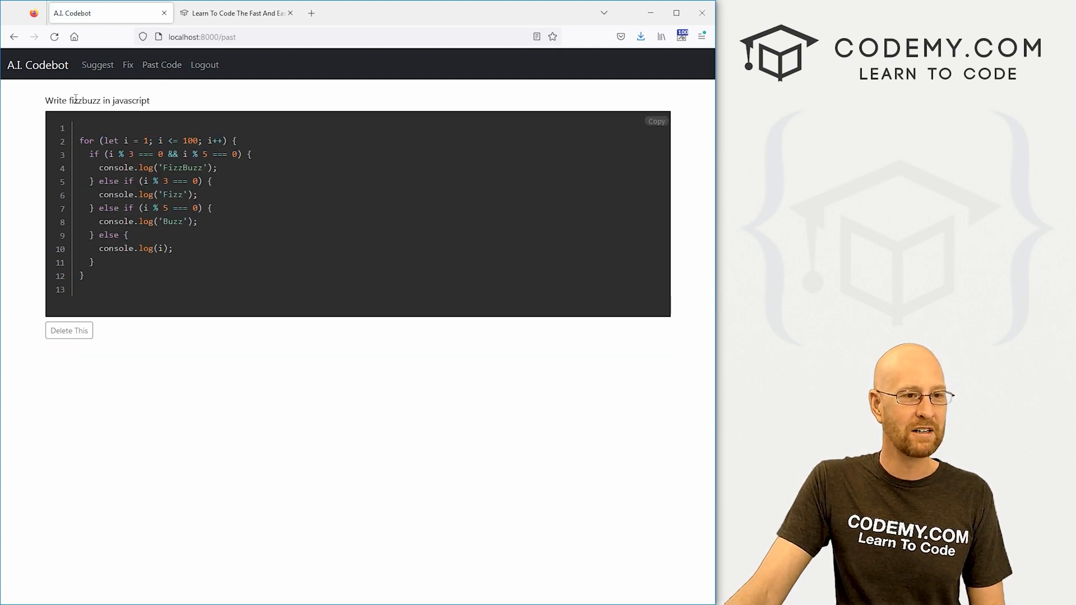
triple_click(97, 100)
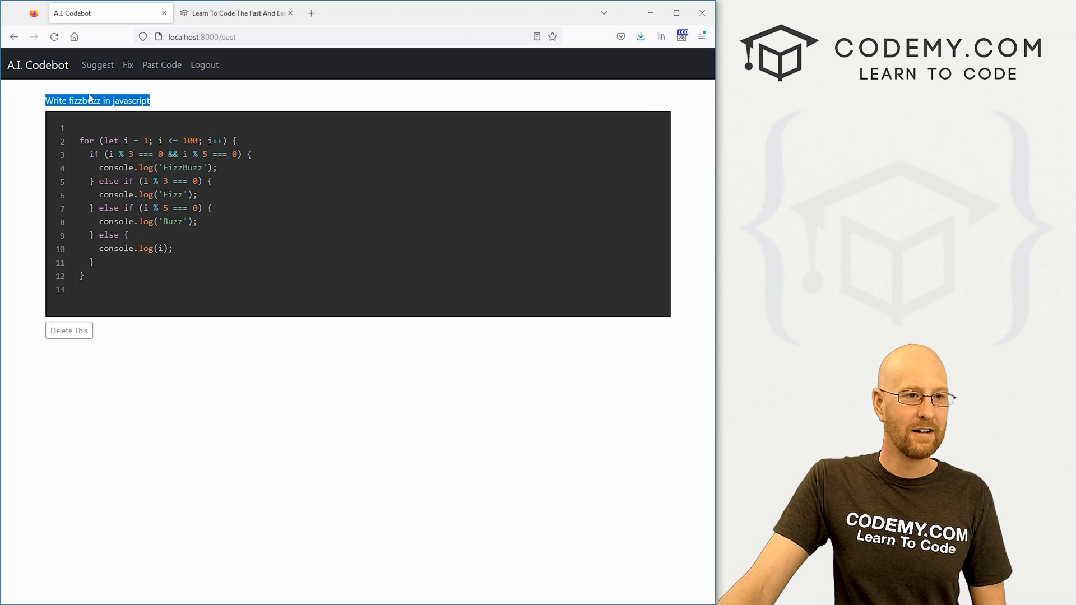
left_click(97, 64)
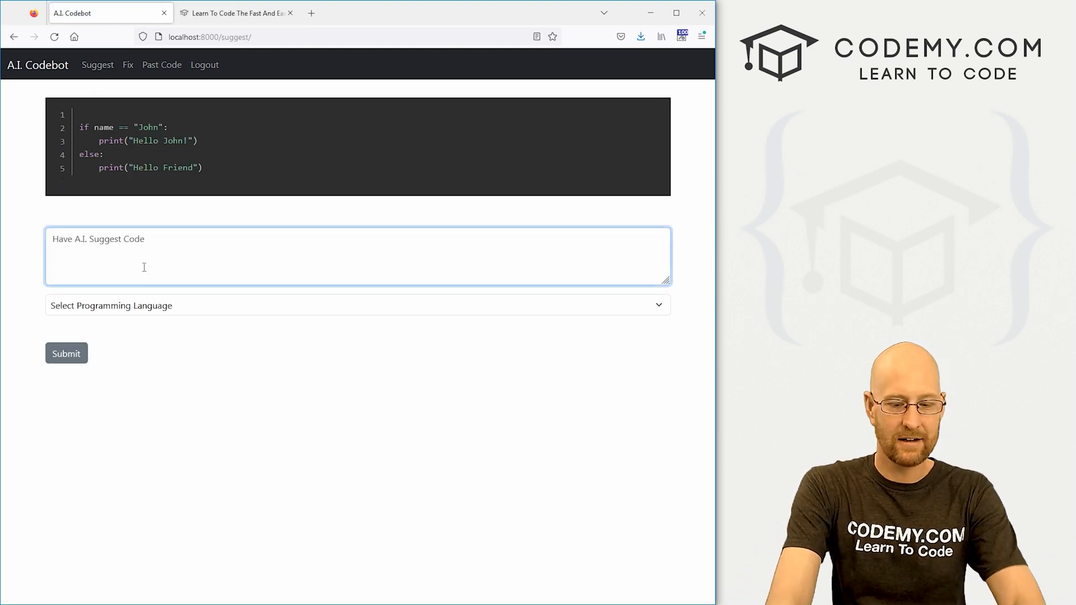
Request a program that asks for a person's name and greets them, then go to Fix.
type("Create a program in python that asks")
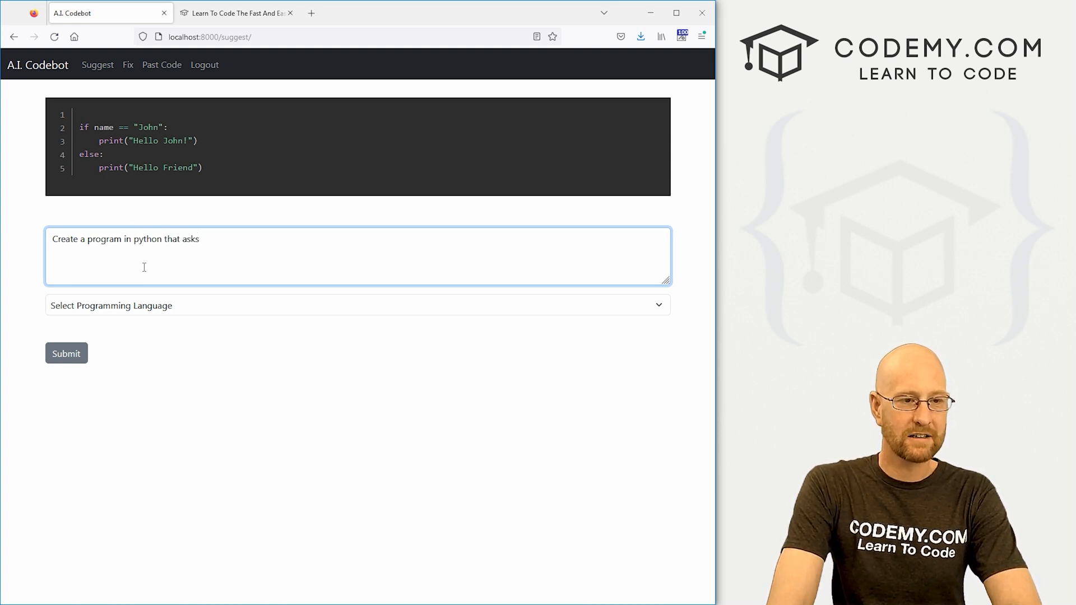
type("for a persons")
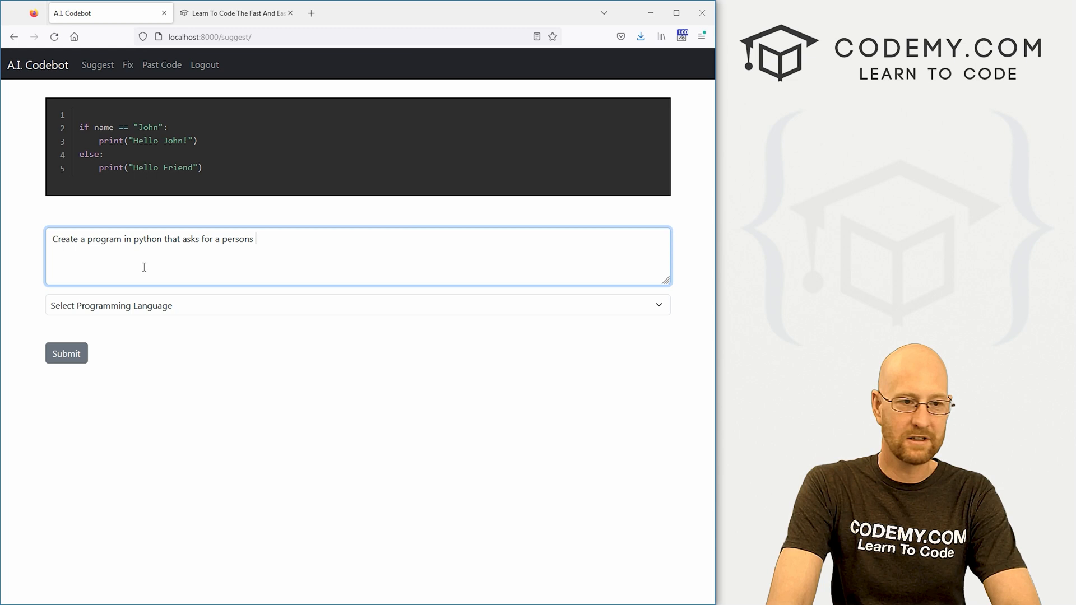
type("name and then gr")
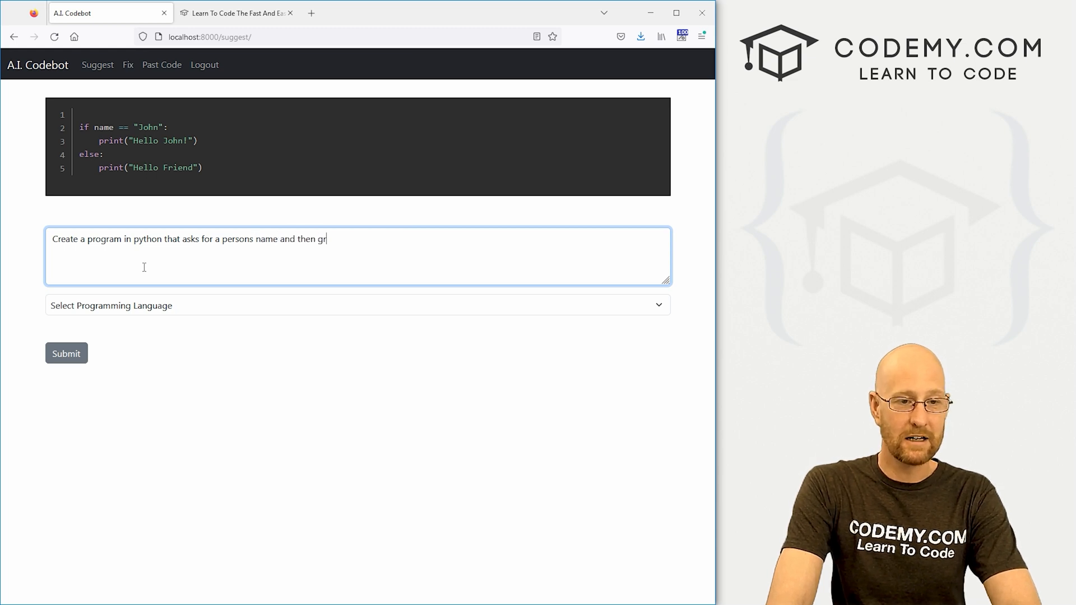
left_click(357, 305)
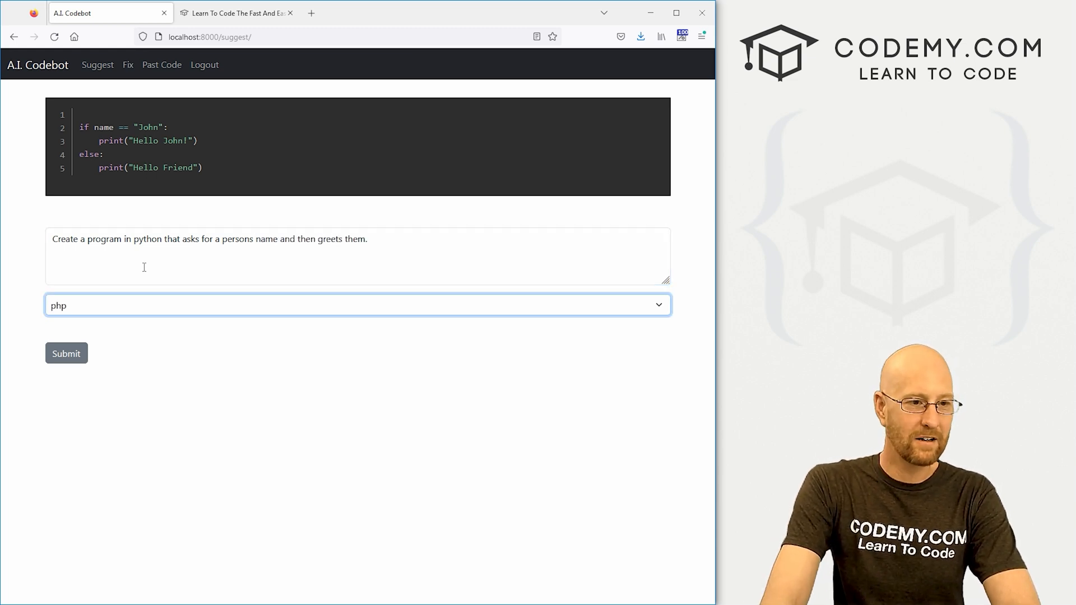
left_click(356, 305)
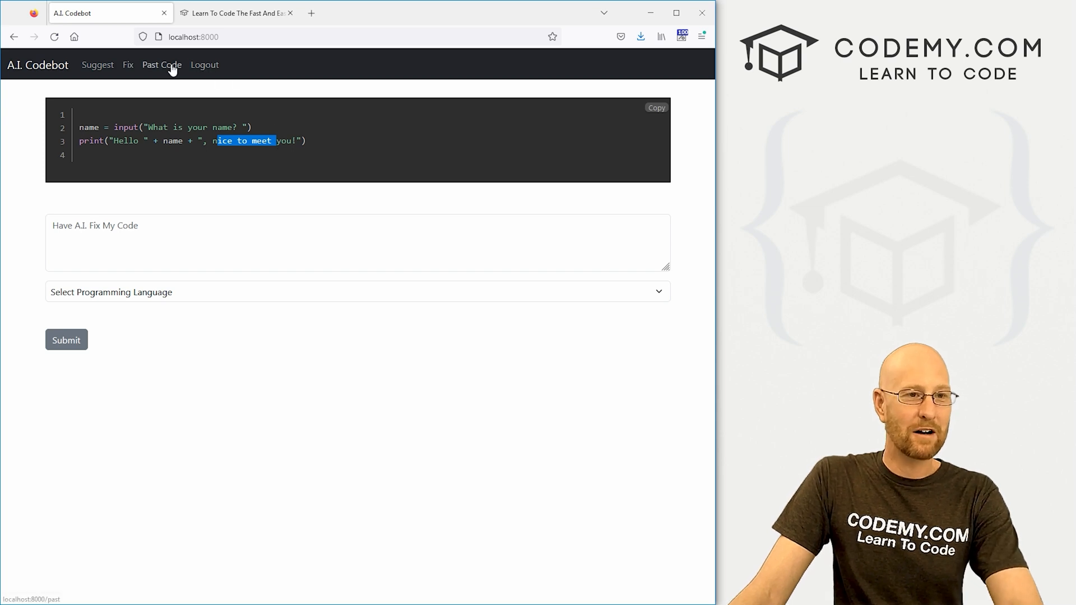
left_click(162, 64)
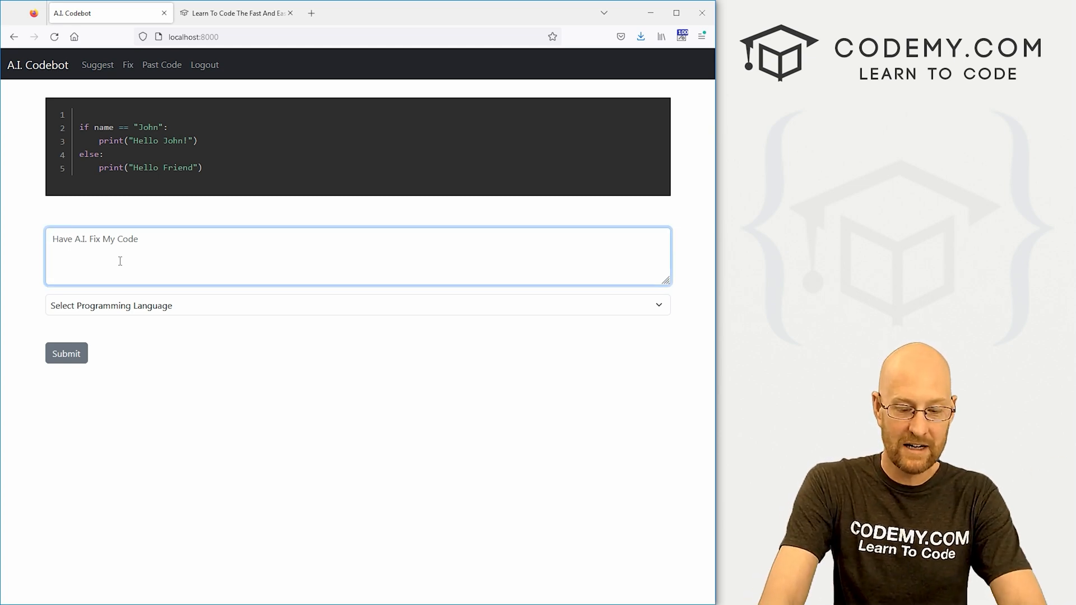
Submit print(Hello World) as Python for fixing, yielding print("Hello World").
type("print(Hello")
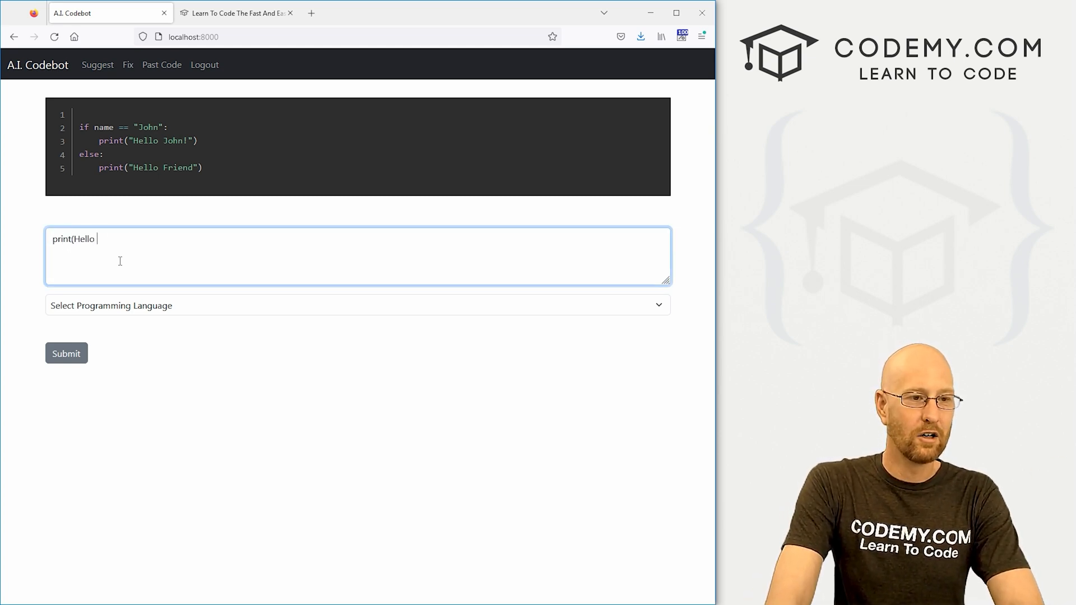
type("World)")
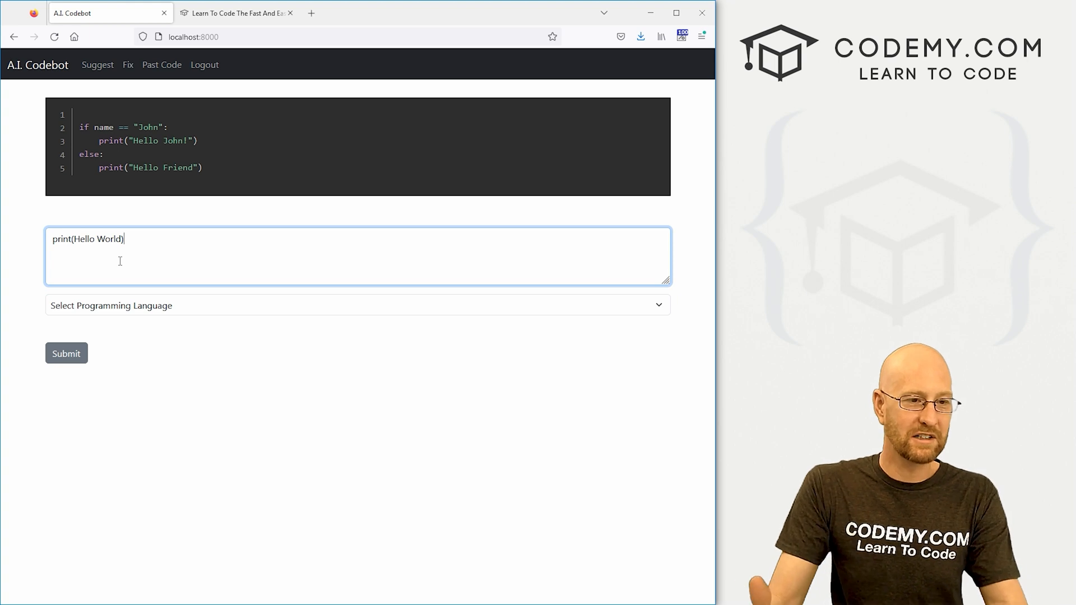
left_click(357, 306)
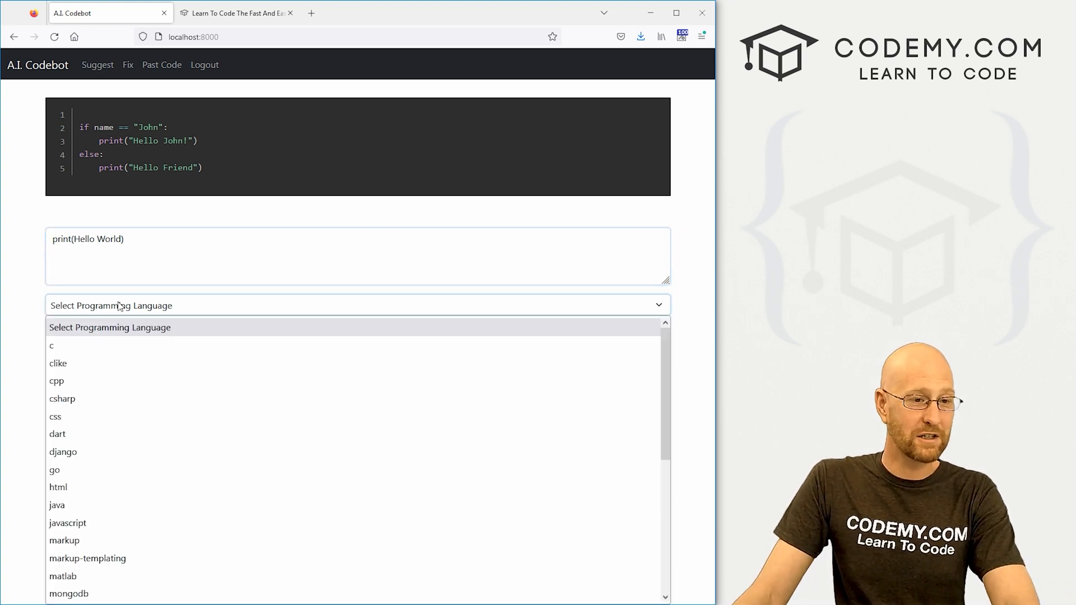
type("perl")
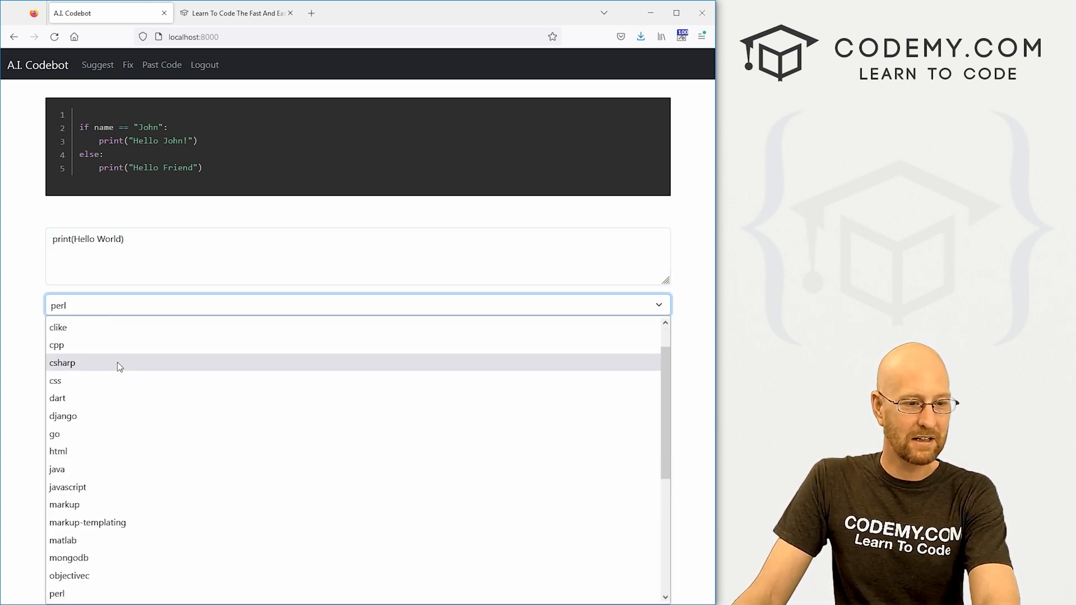
type("python")
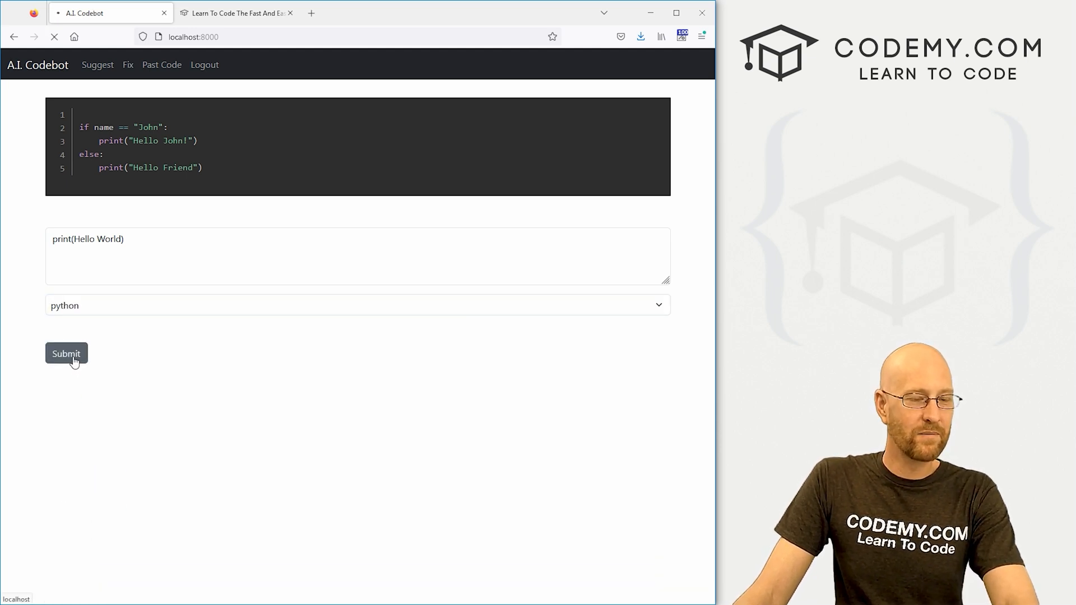
left_click(66, 353)
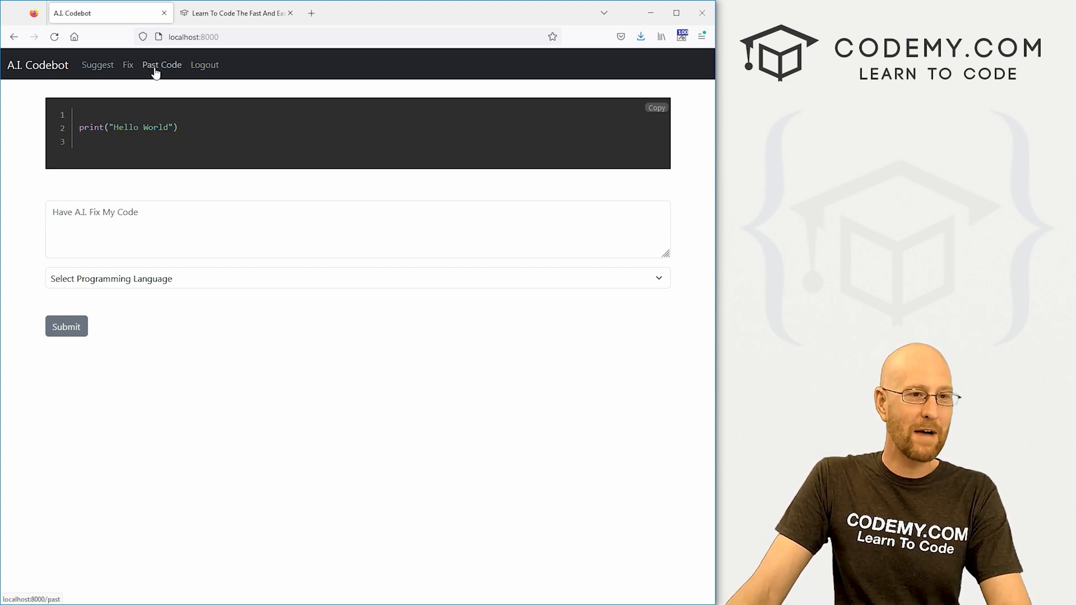
In Past Code, copy the print("Hello World") code and delete that saved entry.
left_click(162, 65)
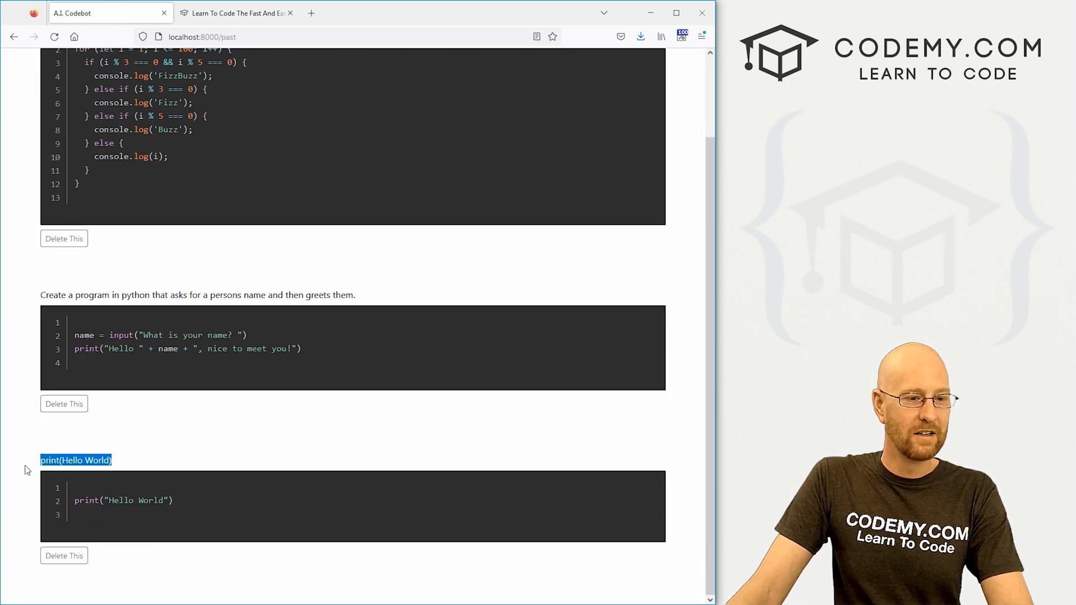
mouse_move(195, 508)
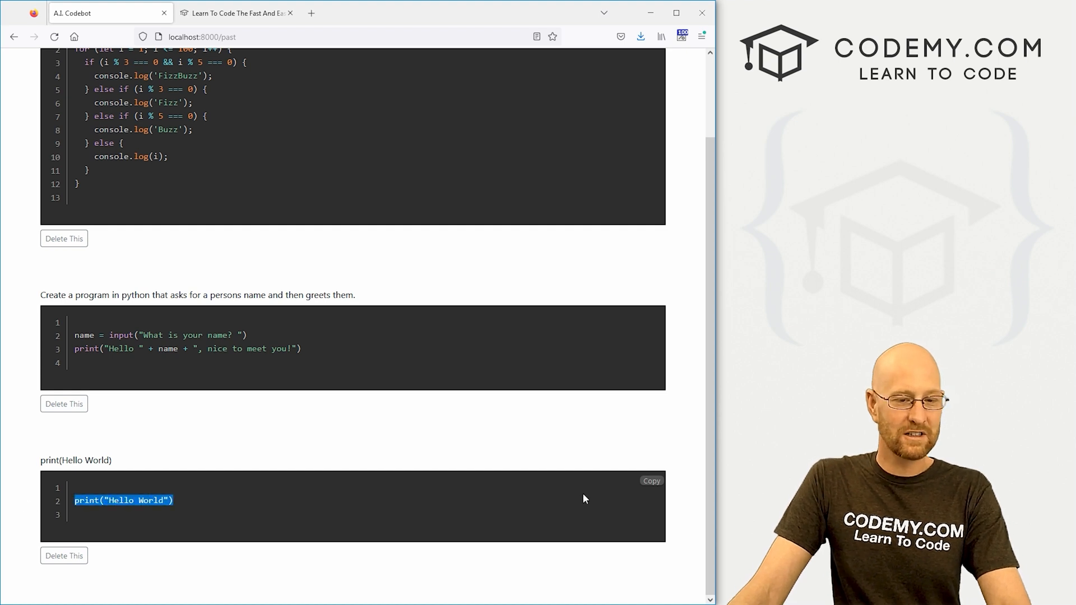
left_click(650, 480)
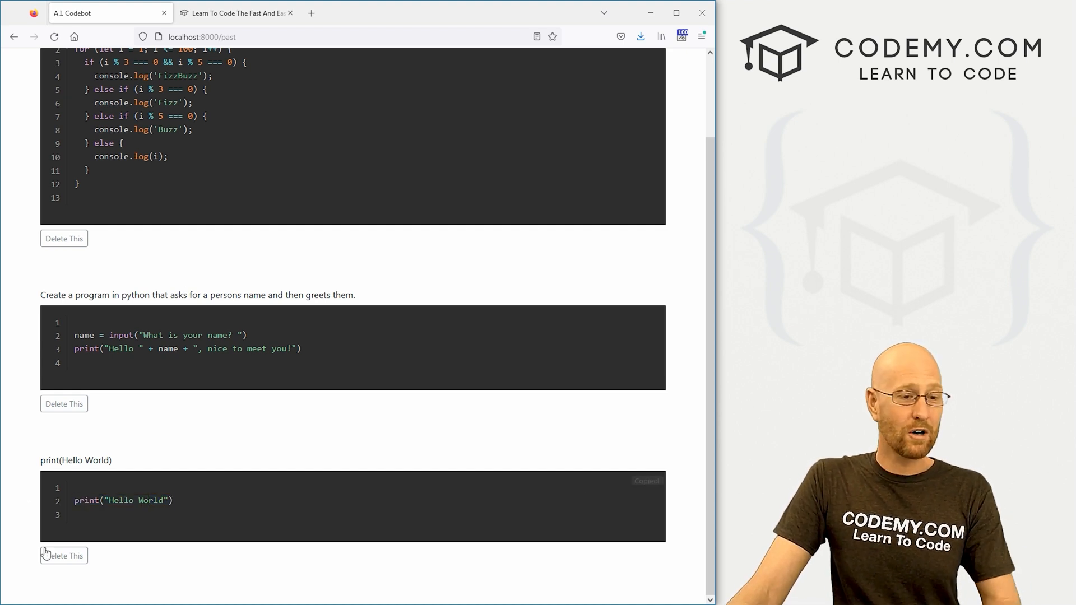
left_click(64, 555)
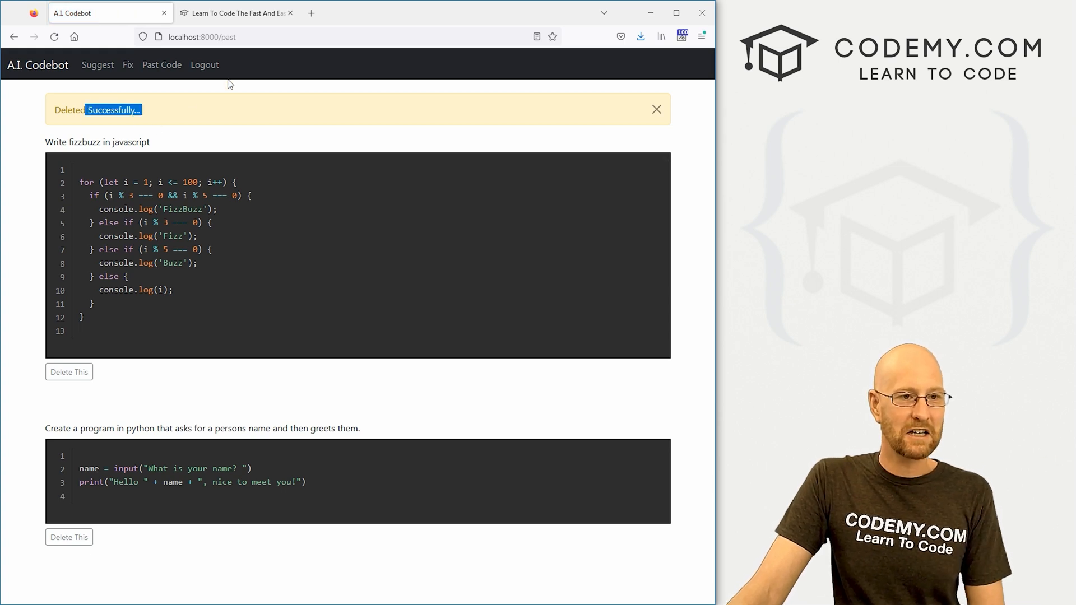
Log out of the codebot and log back in with the saved credentials.
left_click(205, 64)
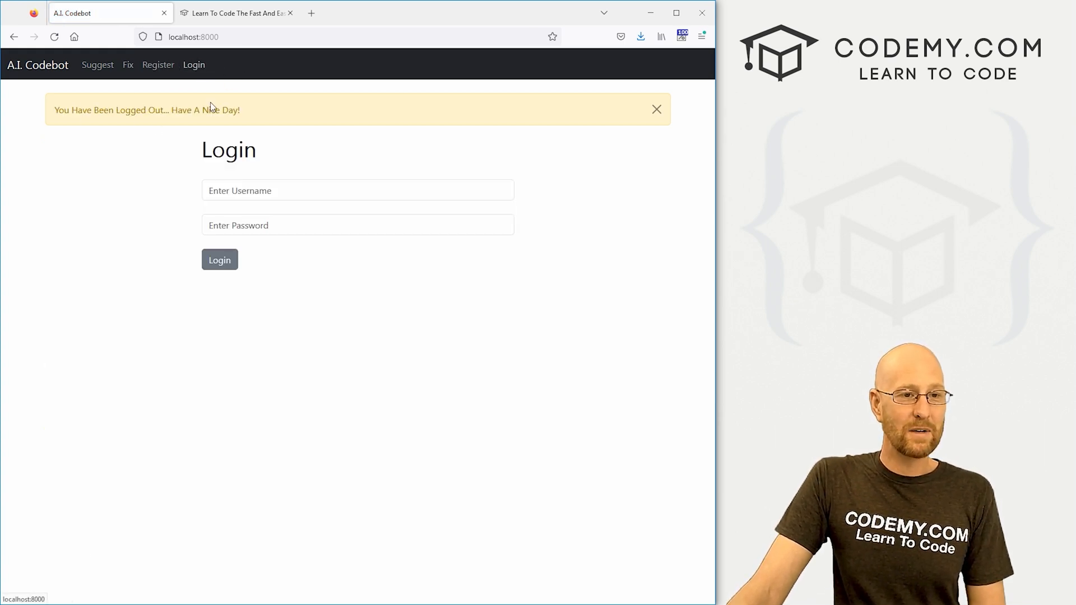
left_click(357, 190)
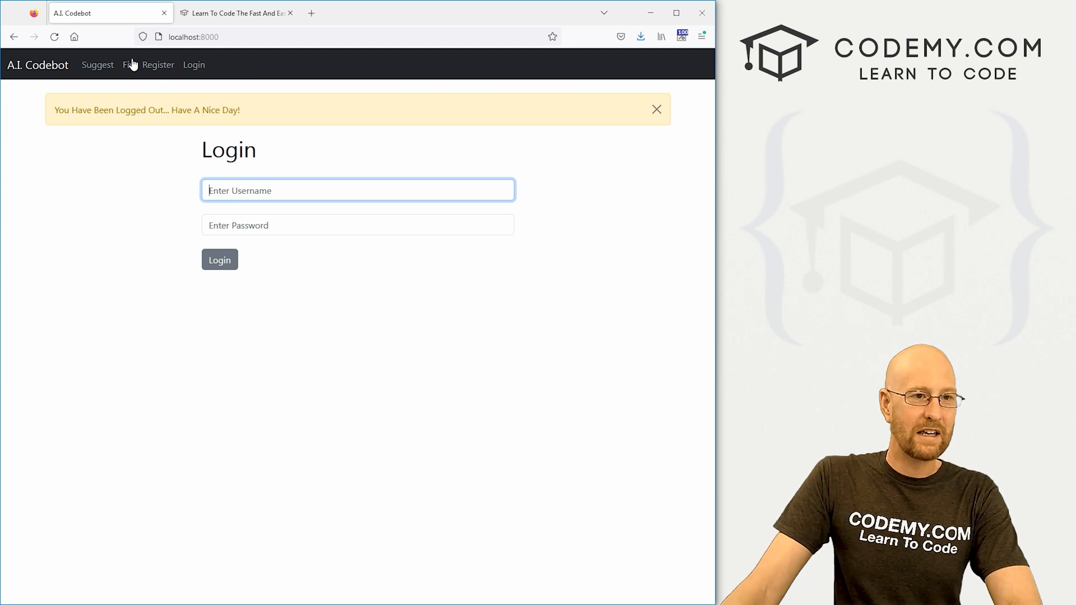
left_click(655, 109)
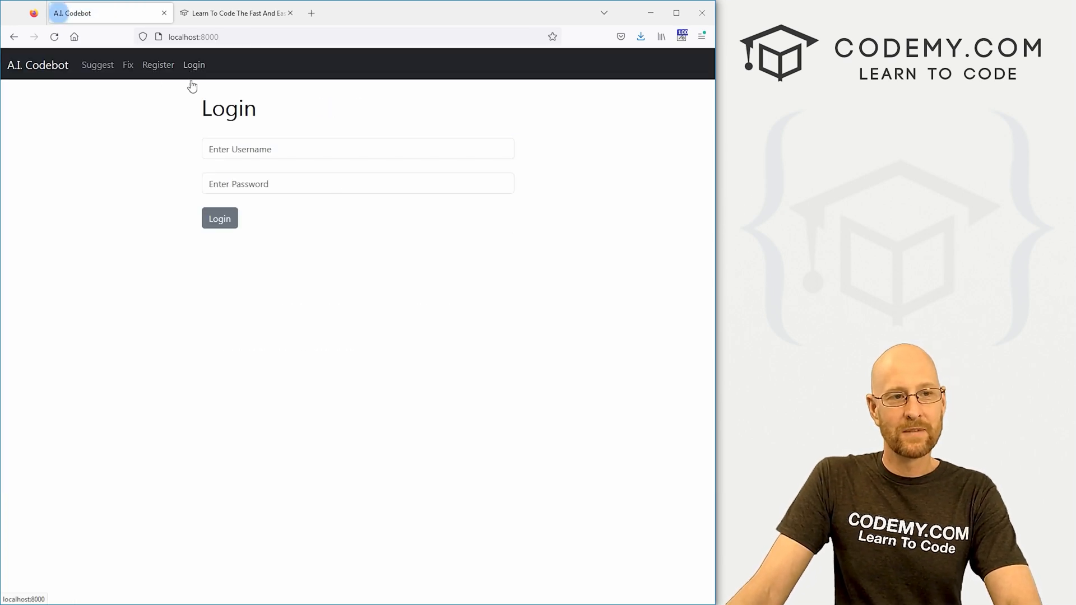
type("••")
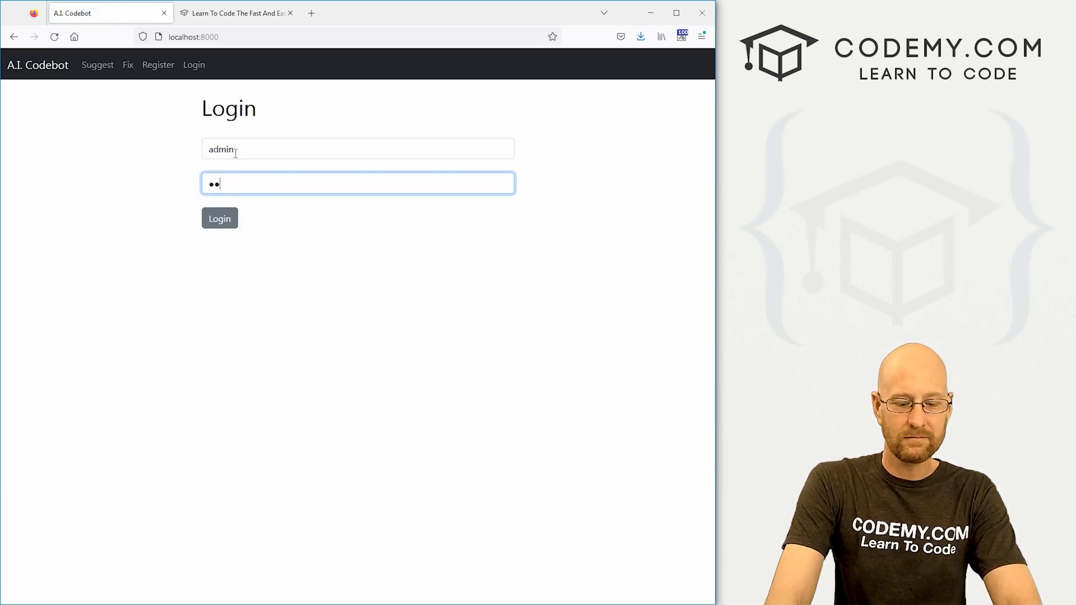
left_click(220, 218)
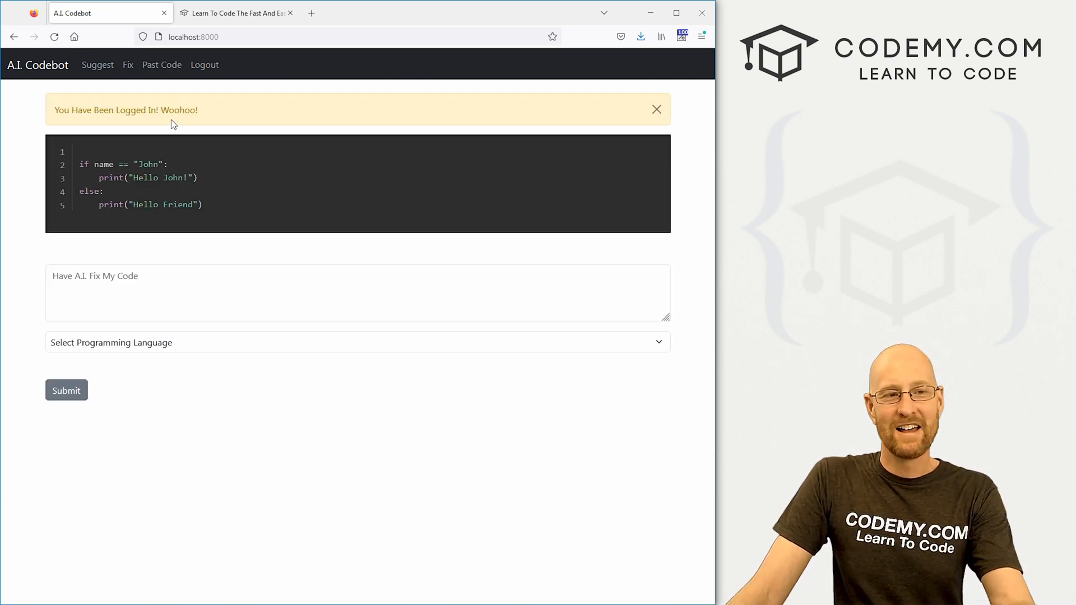
Browse the Past Code entries, then switch to the Codemy.com browser tab.
left_click(161, 64)
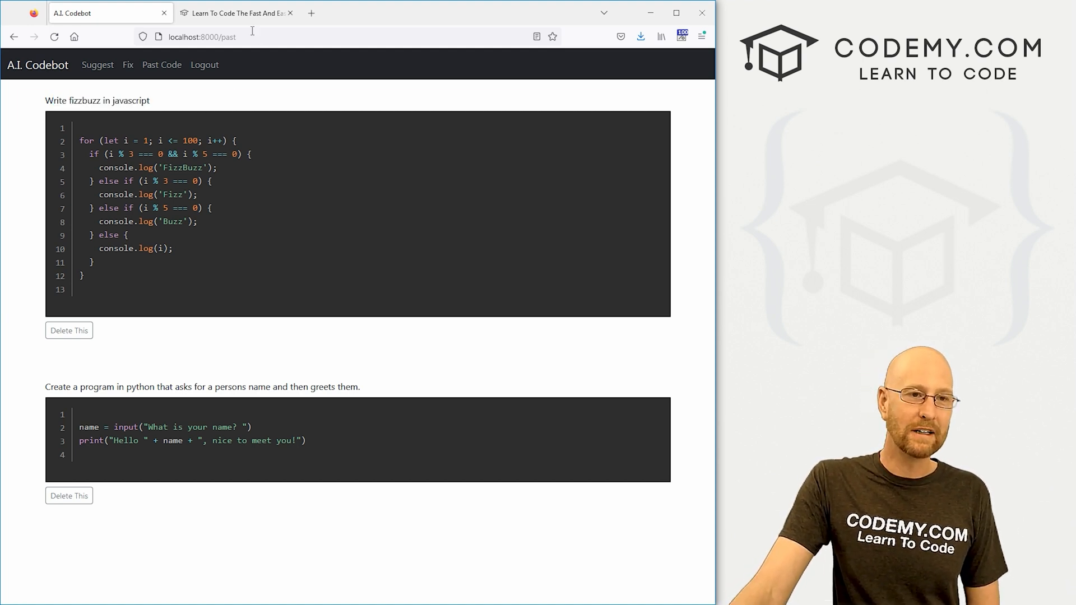
left_click(236, 13)
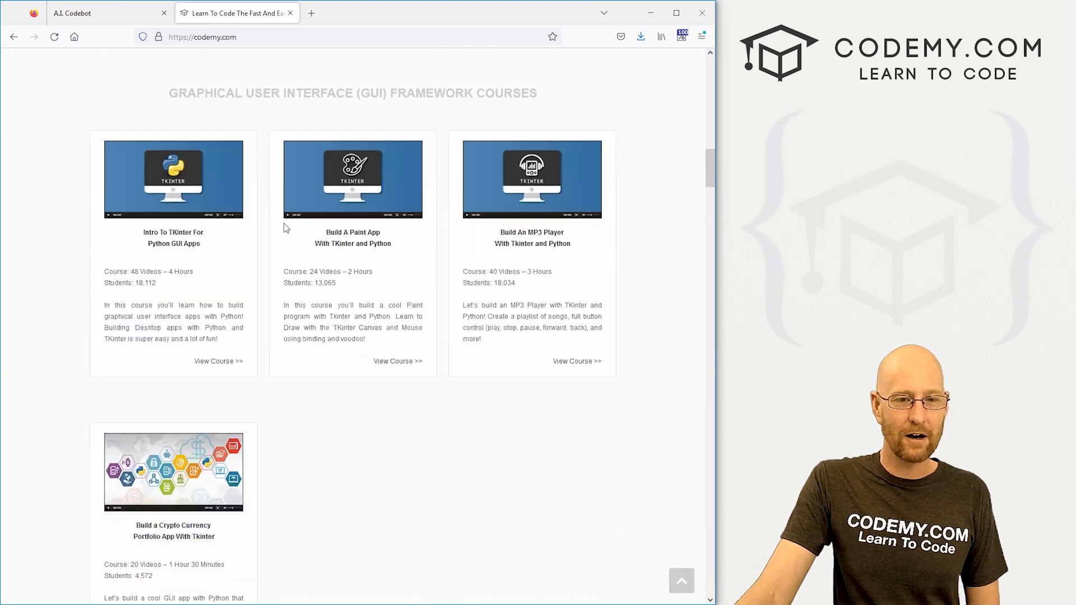
View the $49 Code Writing ChatGPT A.I. Site course page, then go back to the Codemy homepage.
scroll("down", 3)
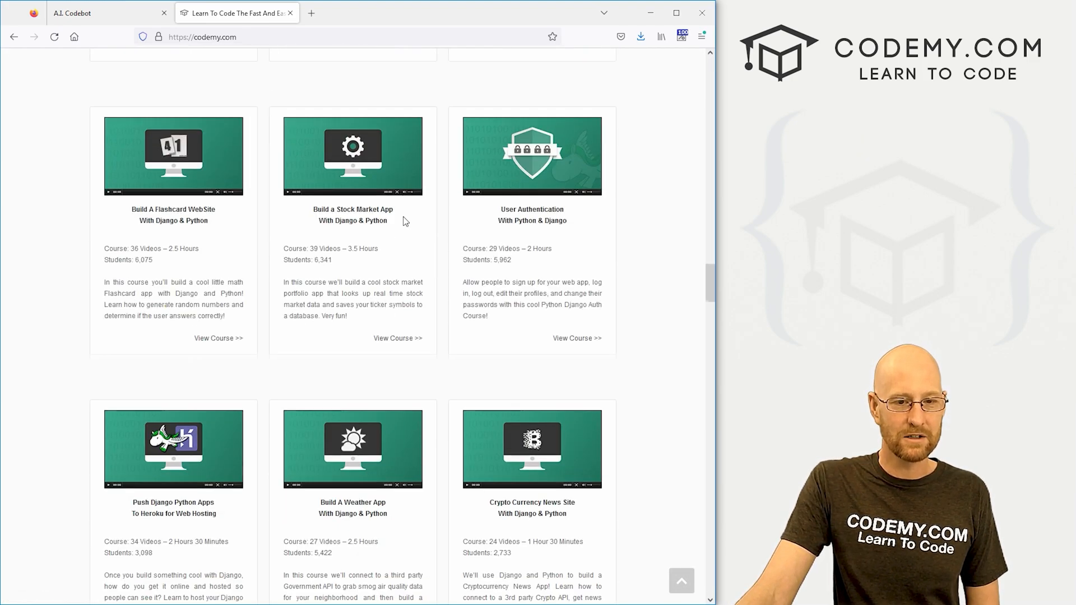
scroll("down", 3)
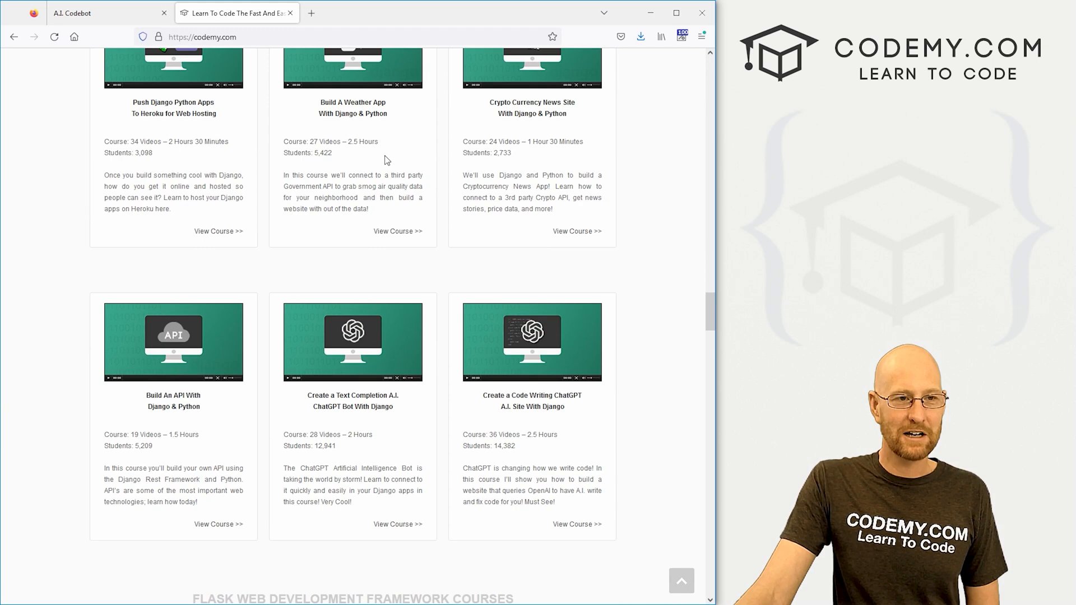
left_click(576, 523)
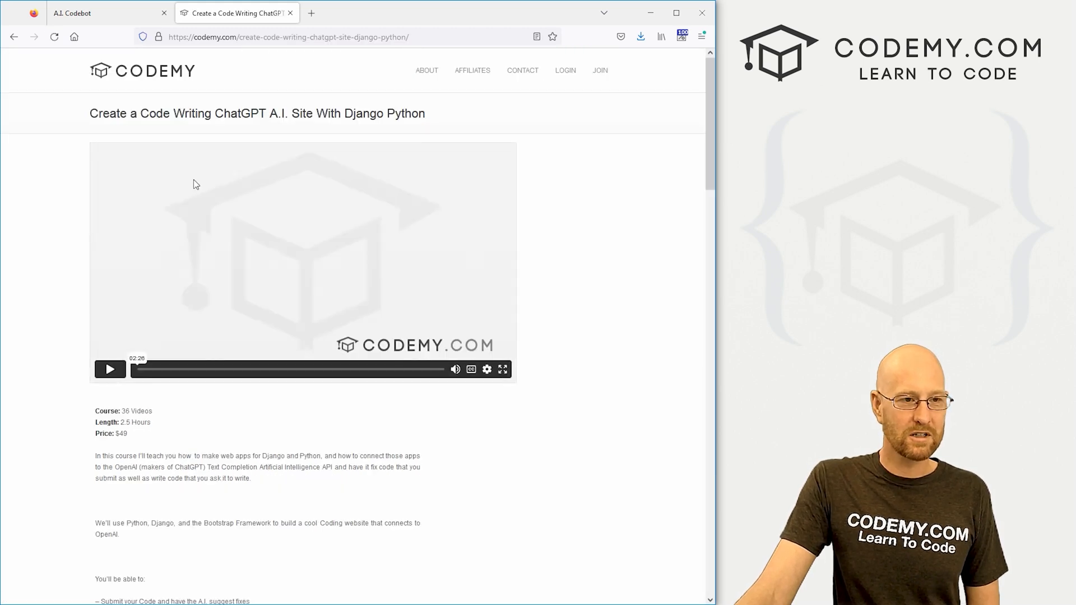
scroll("down", 3)
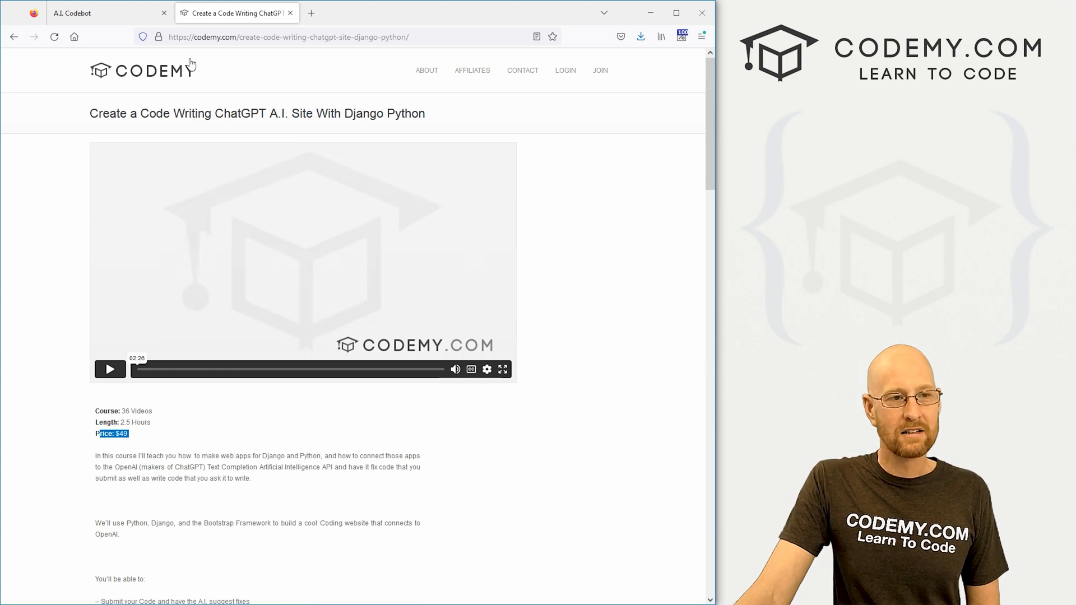
left_click(143, 69)
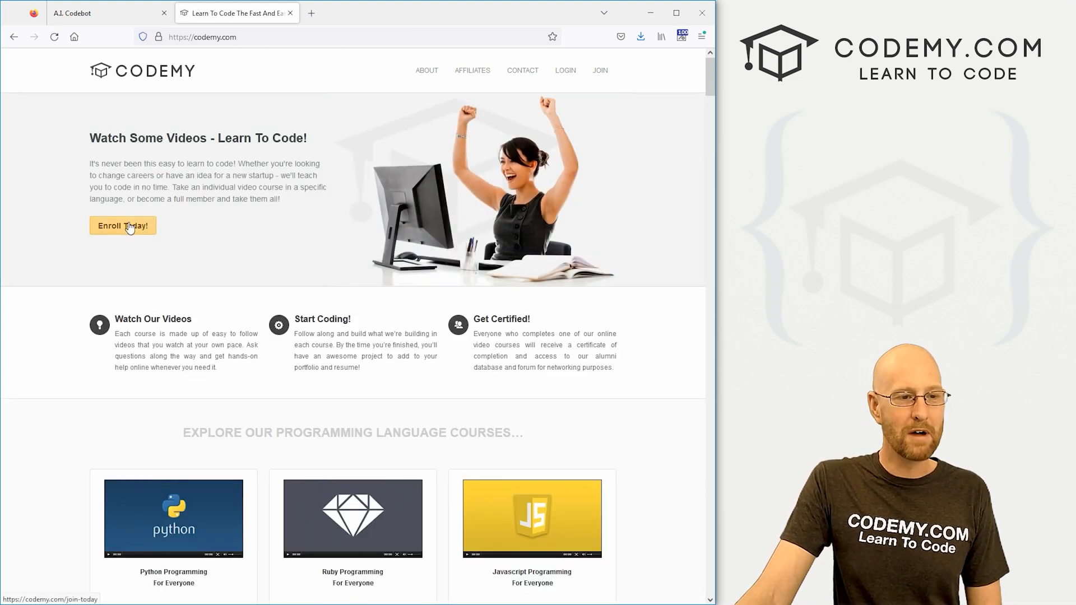
Review membership pricing and sign up for the $249 Lifetime Membership.
left_click(123, 225)
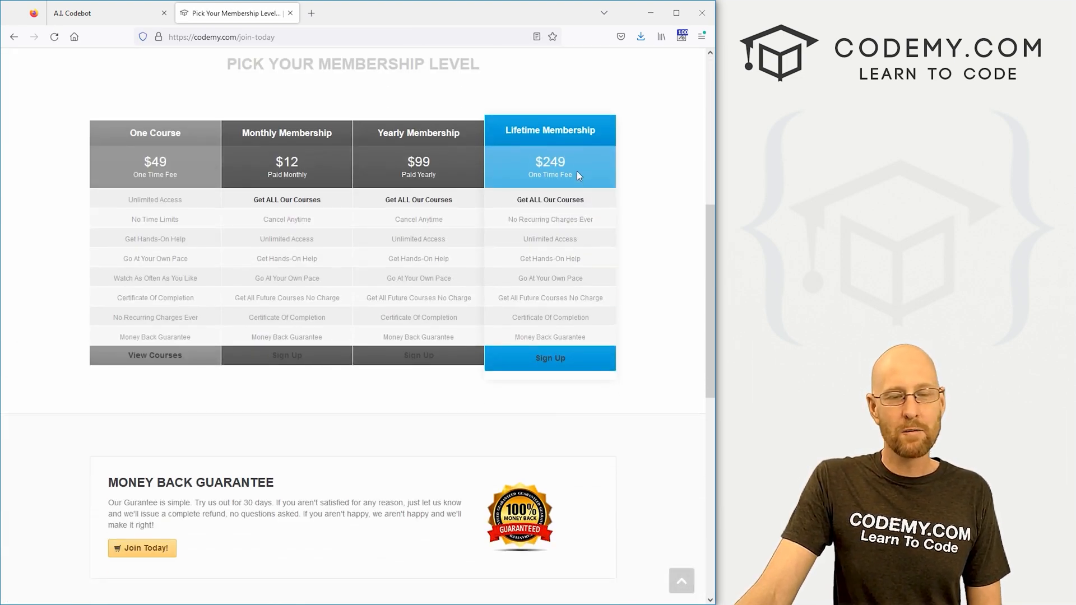
double_click(550, 162)
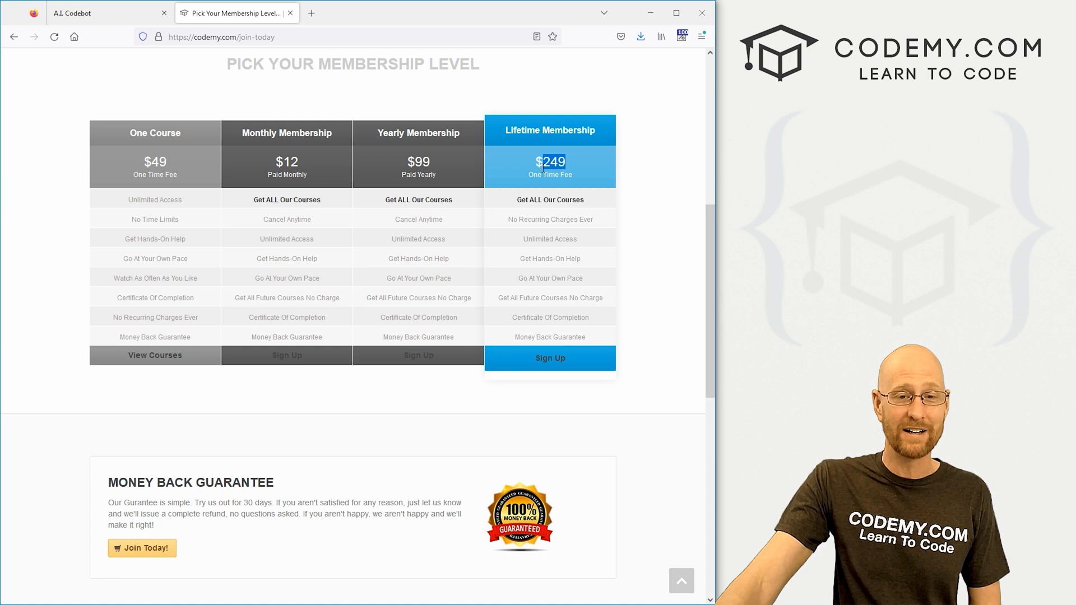
mouse_move(574, 173)
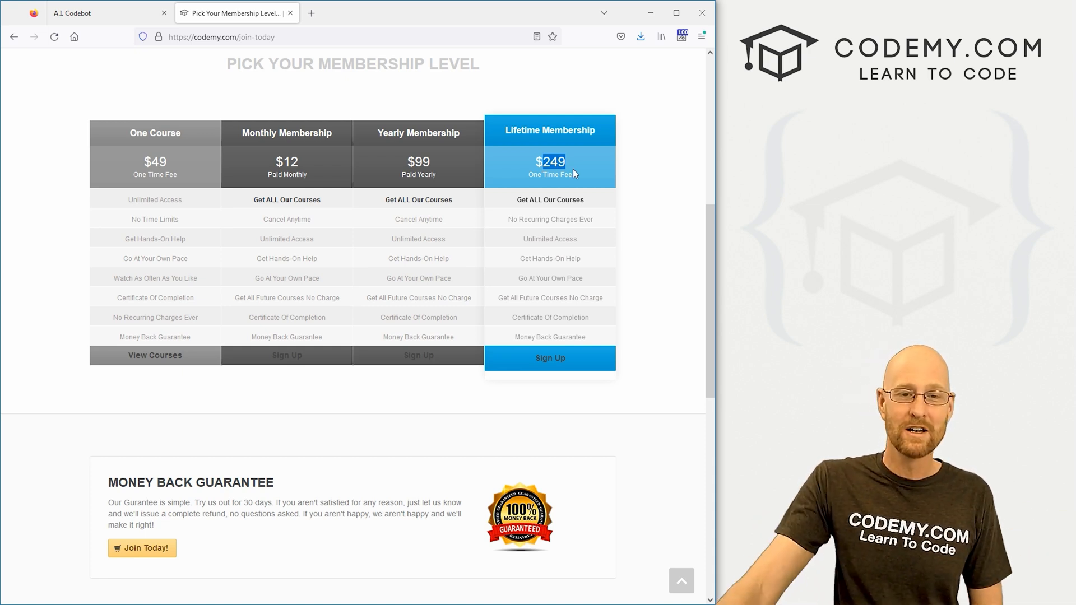
mouse_move(588, 337)
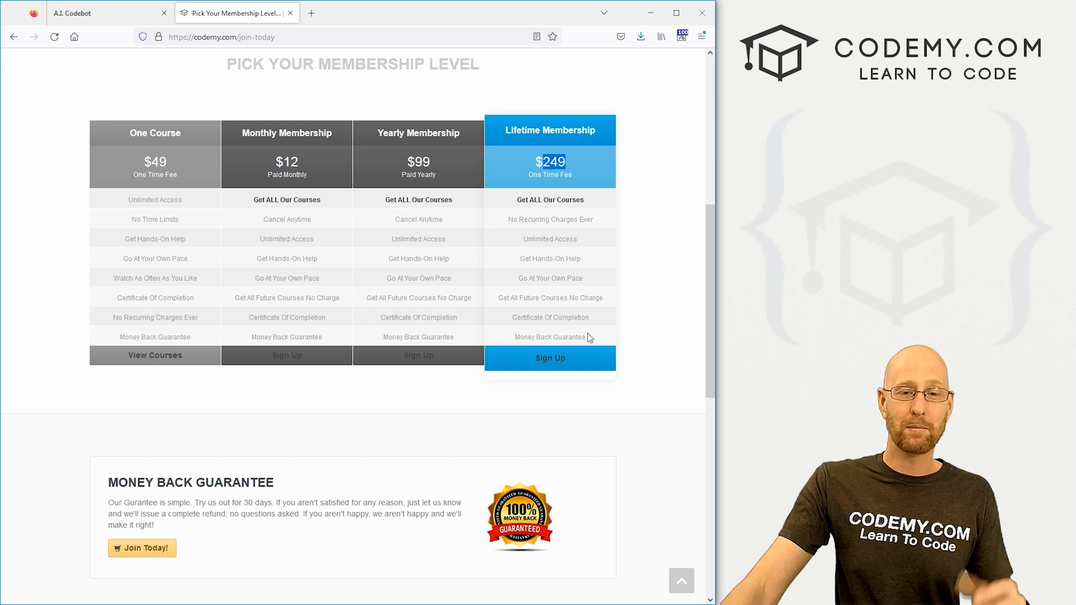
mouse_move(549, 357)
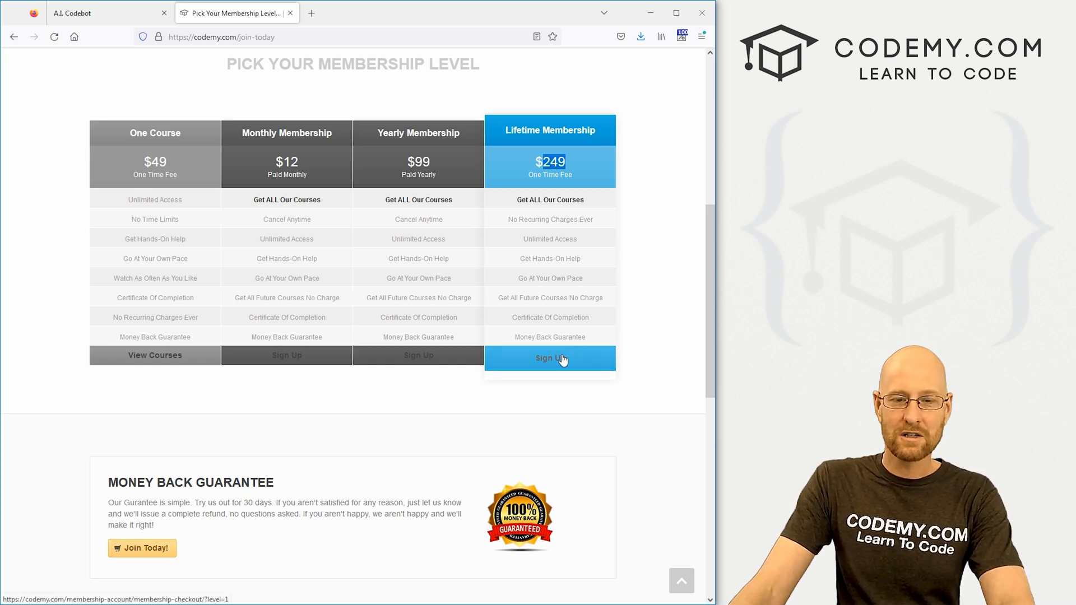
left_click(549, 358)
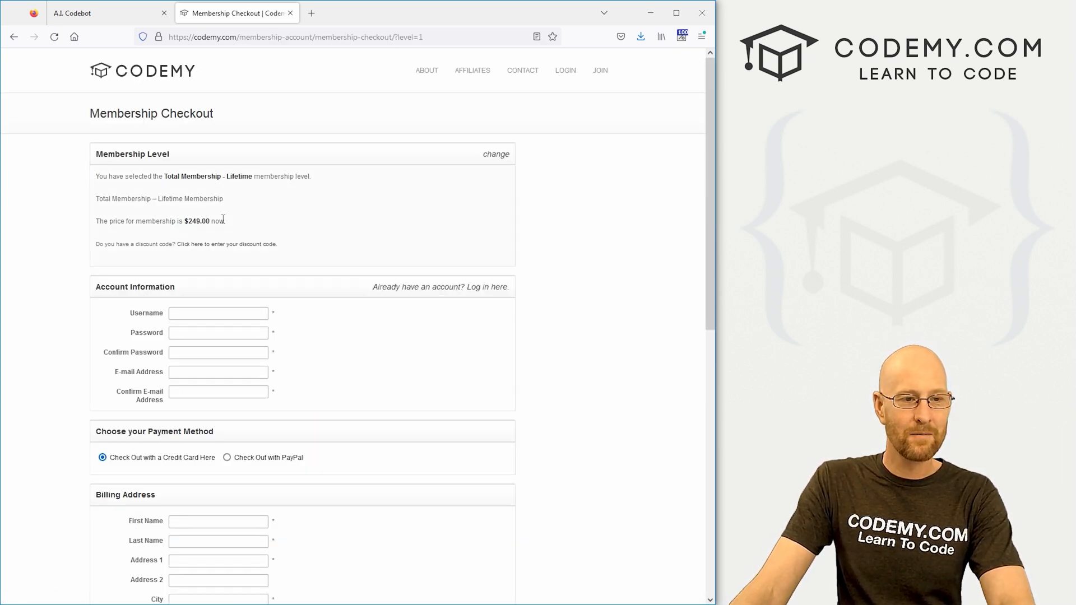
Enter and apply the discount code CHATGPT1 at checkout.
left_click(197, 244)
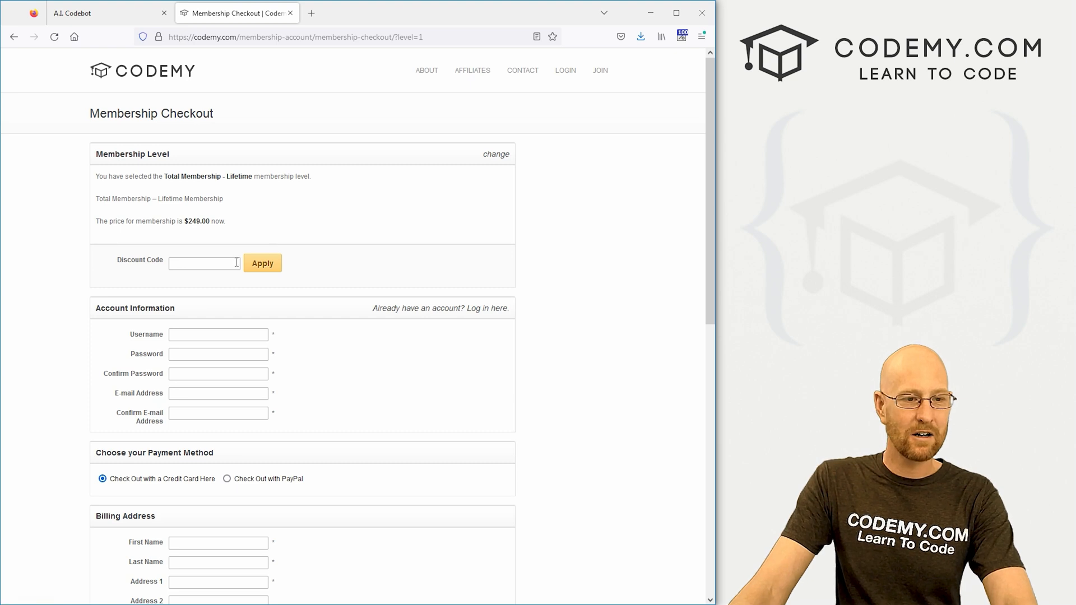
type("chatgpt1")
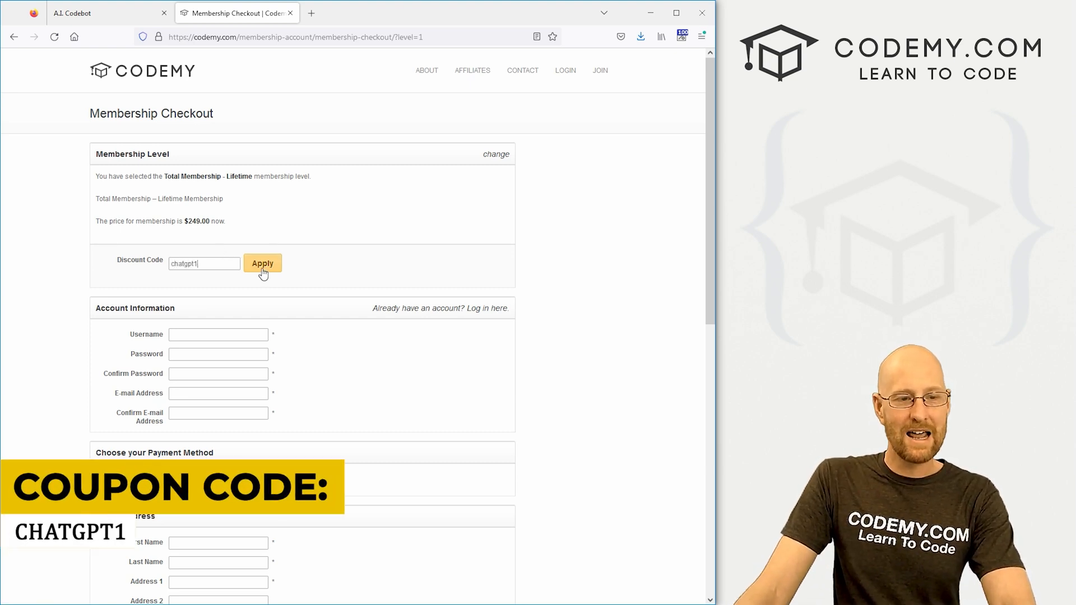
left_click(263, 263)
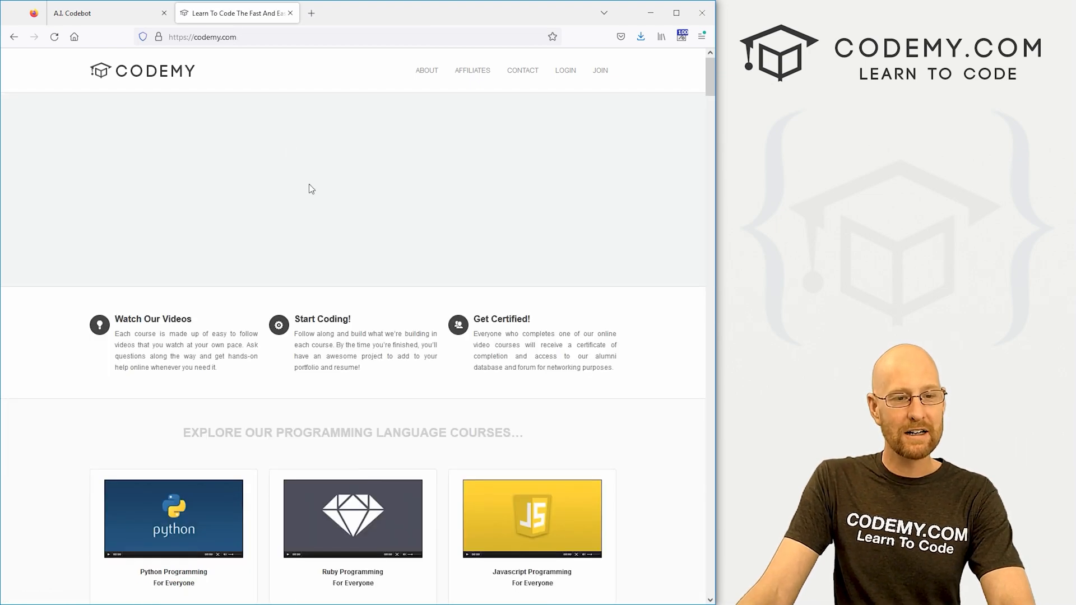
Scroll the Codemy.com home page down to the Django course listings after a glance at the A.I. Codebot tab.
scroll("down", 3)
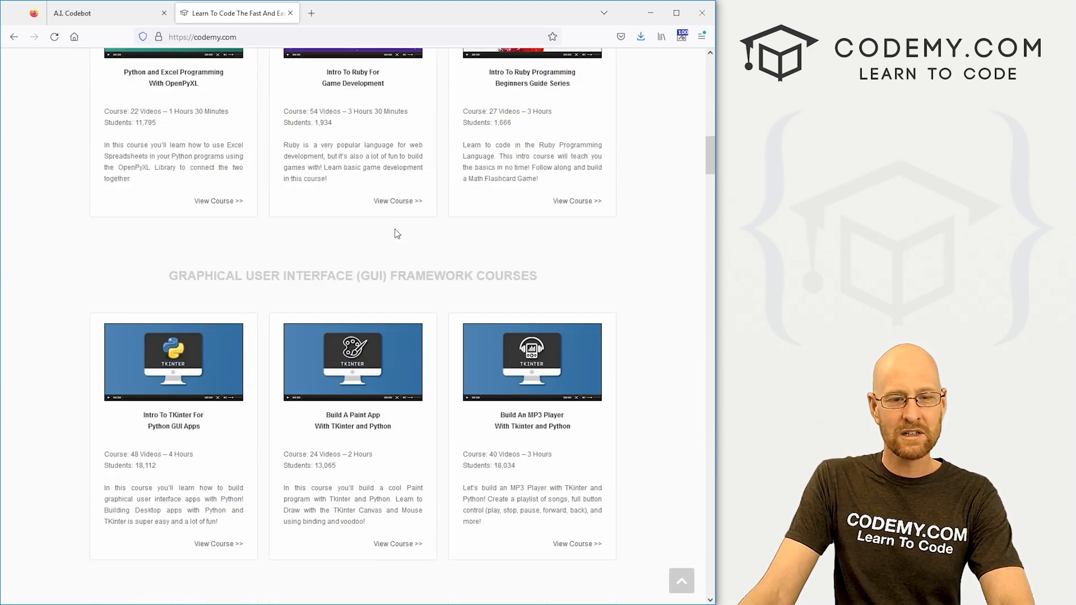
scroll("down", 3)
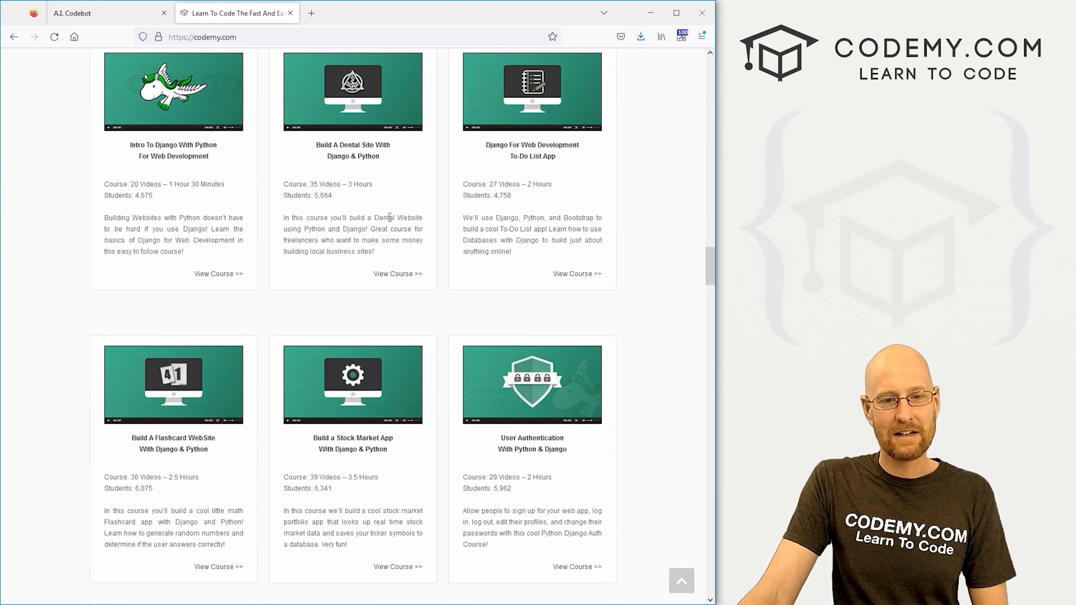
scroll("down", 3)
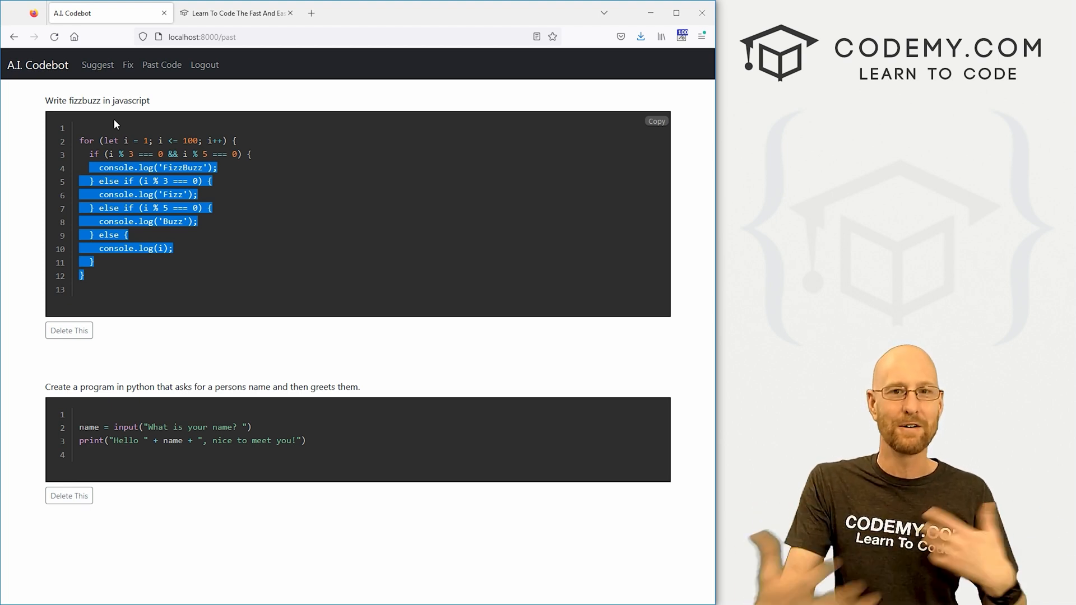
left_click(235, 12)
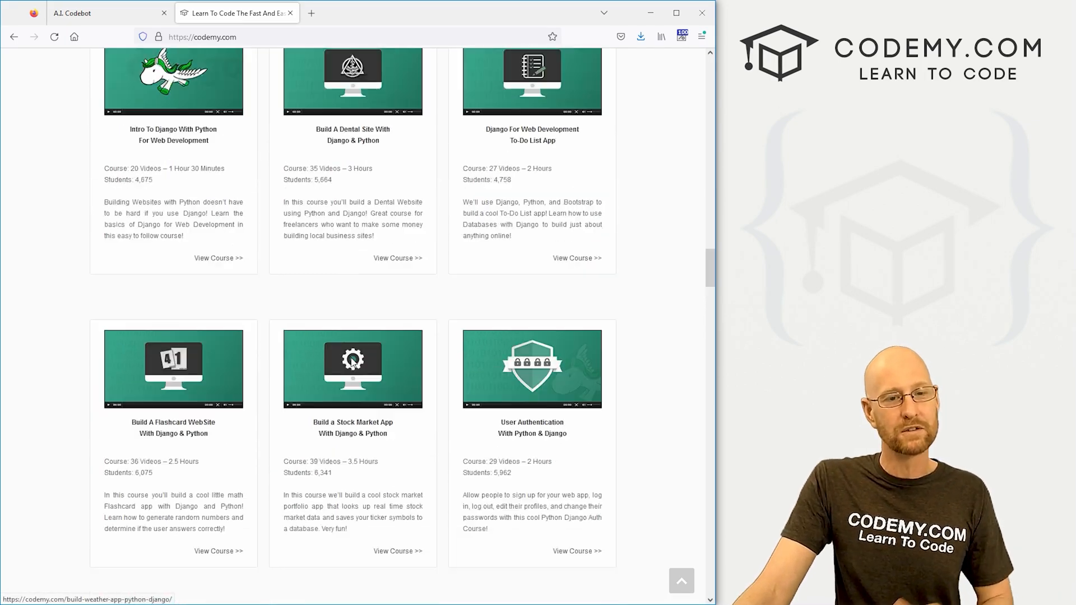
Revisit the ChatGPT Django course page, return home via the CODEMY logo, and choose Enroll Today.
scroll("down", 3)
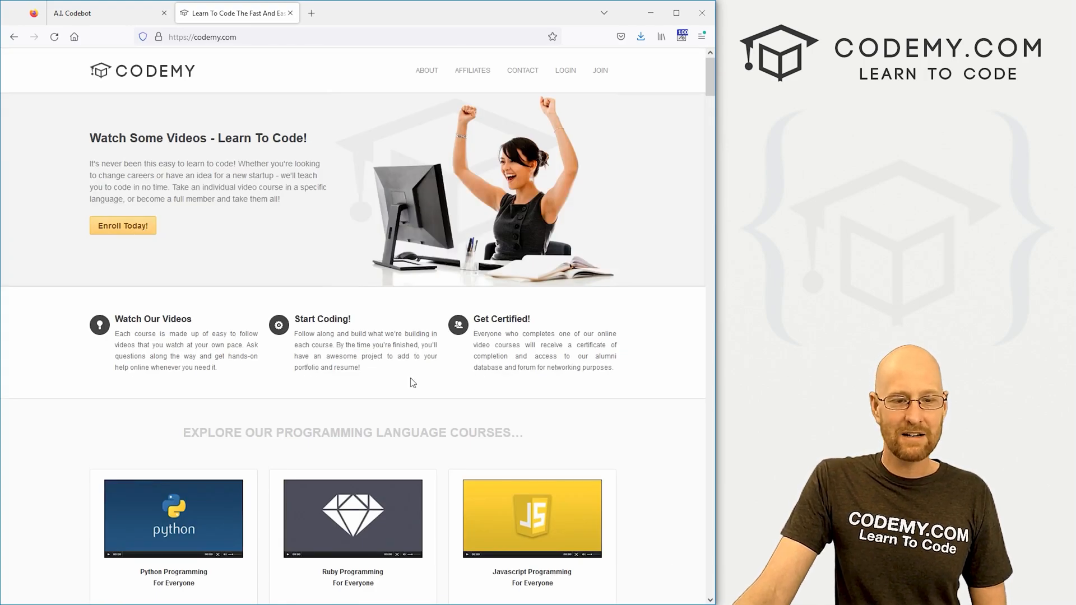
scroll("down", 3)
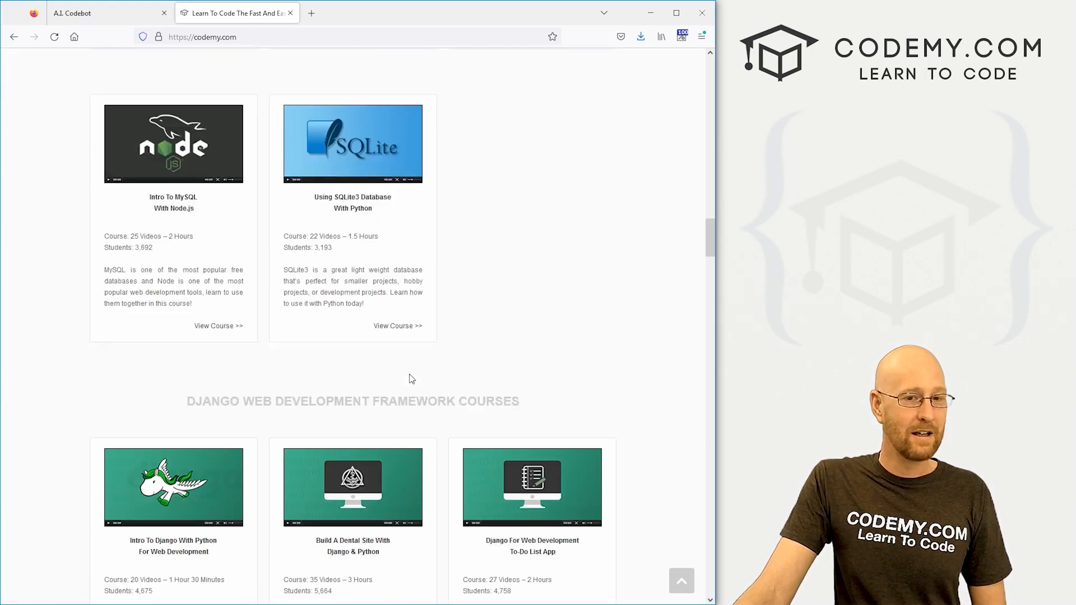
scroll("down", 3)
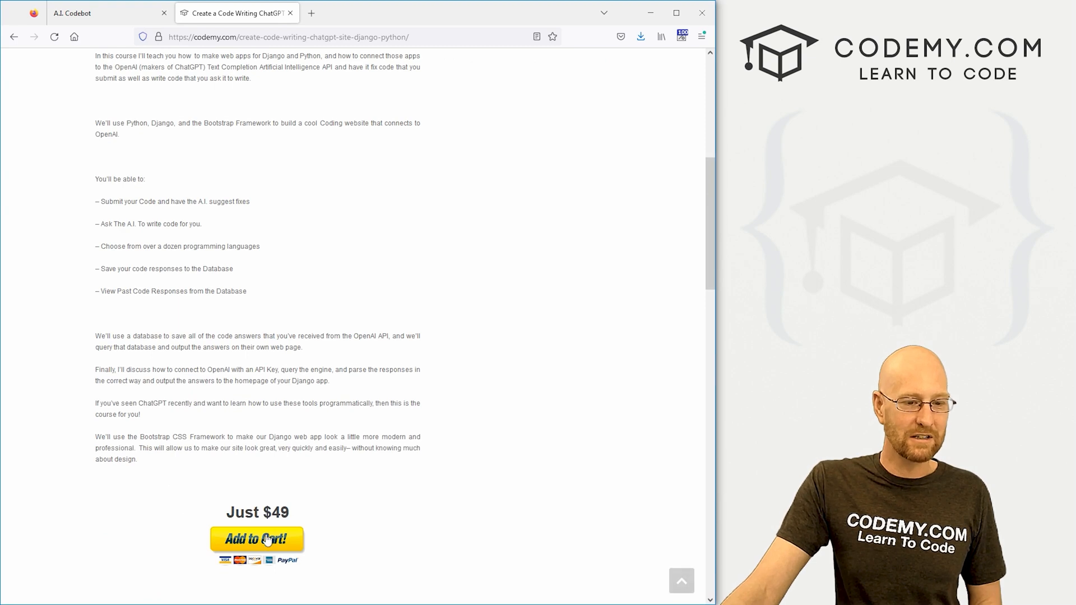
left_click(257, 538)
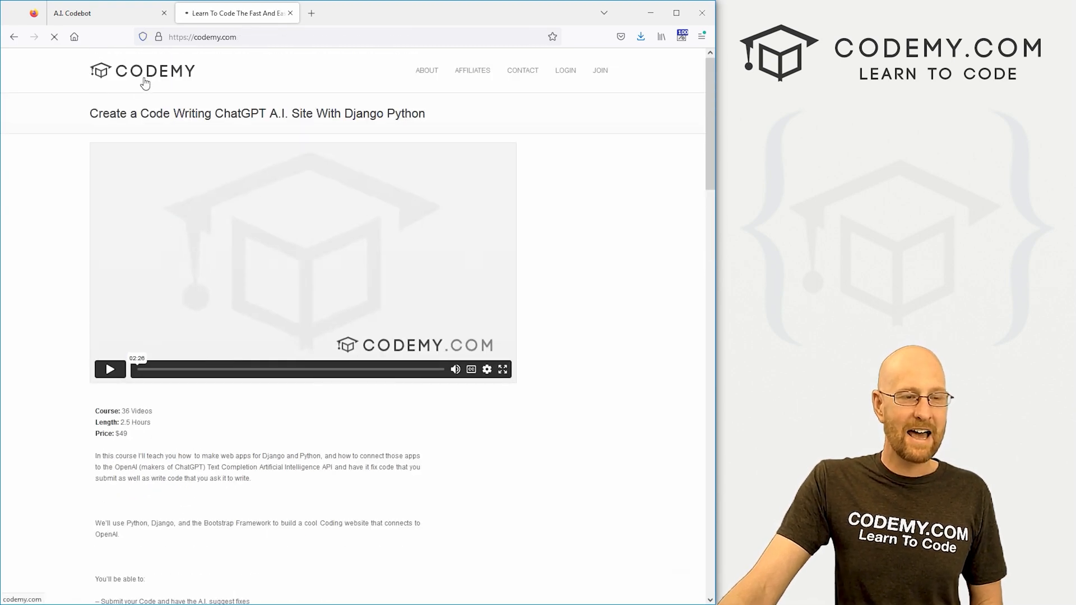
left_click(143, 71)
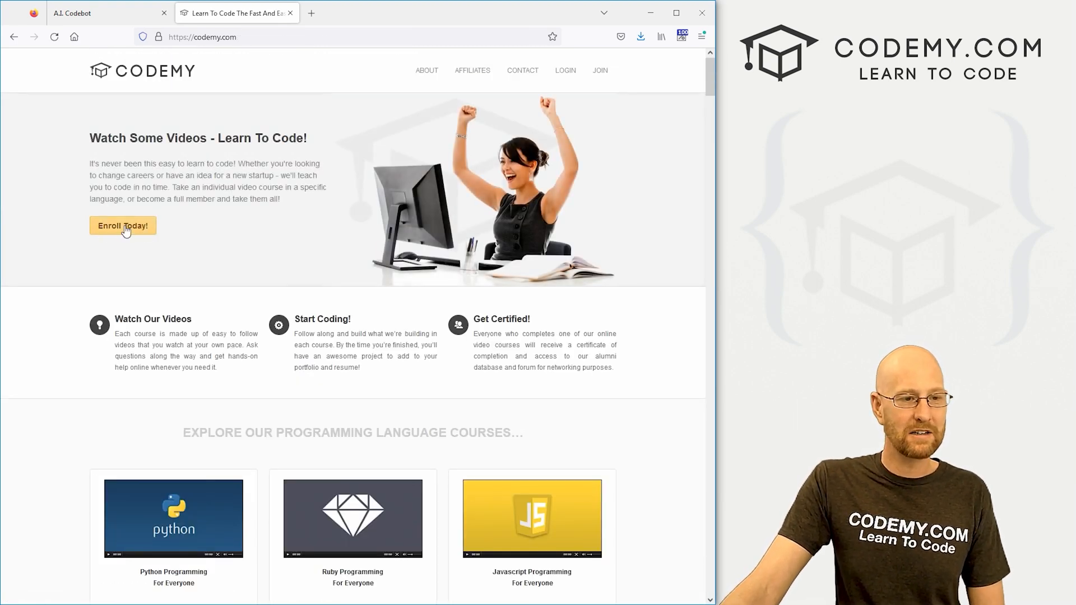
left_click(123, 226)
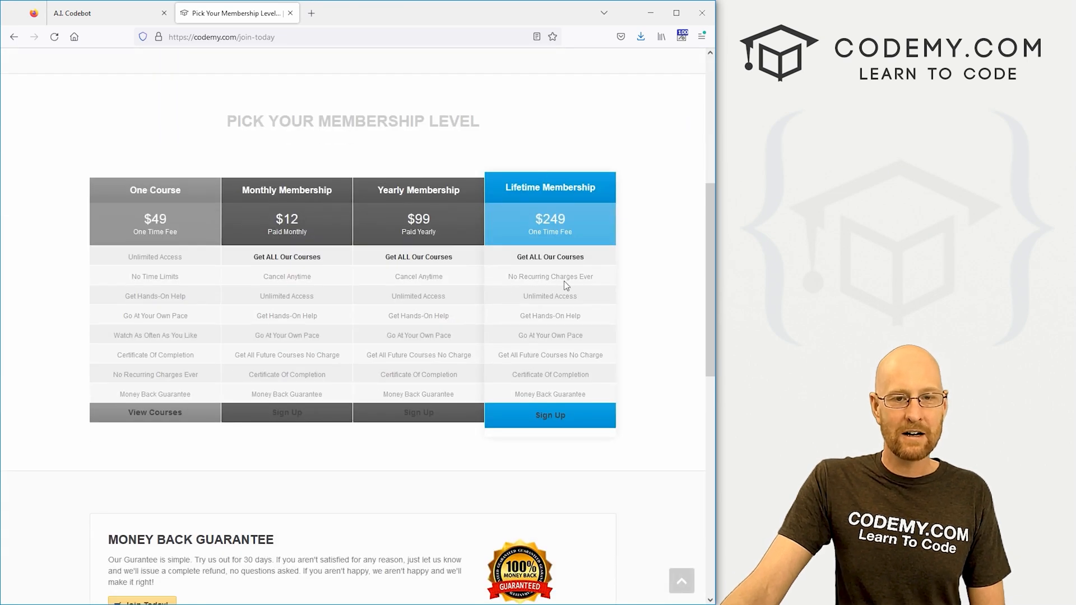
Sign up for Lifetime Membership and apply discount code chatgpt1, bringing the price to $49.00.
left_click(549, 415)
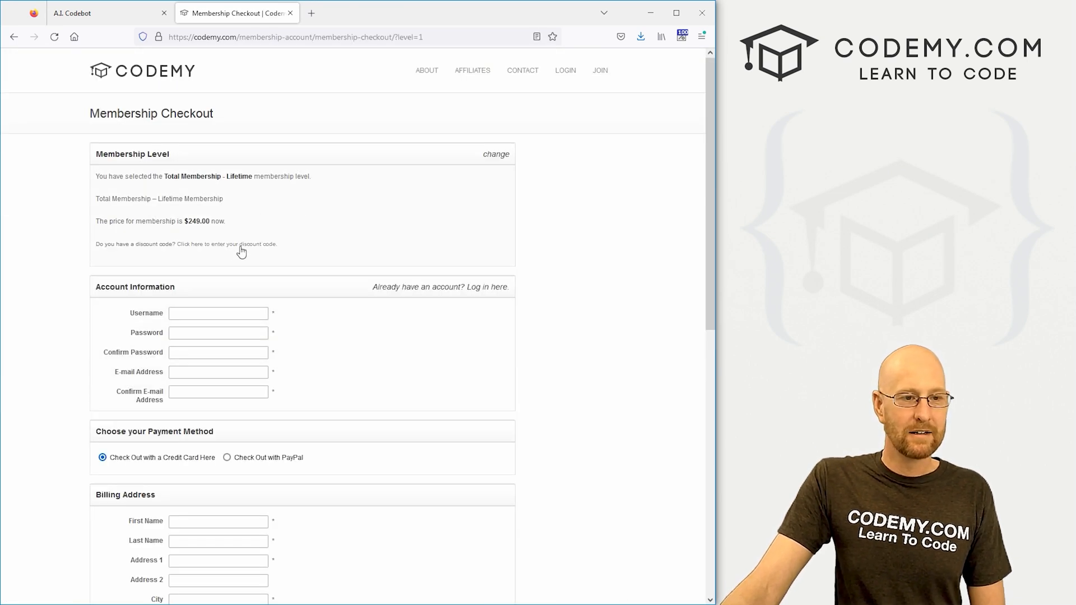
left_click(199, 244)
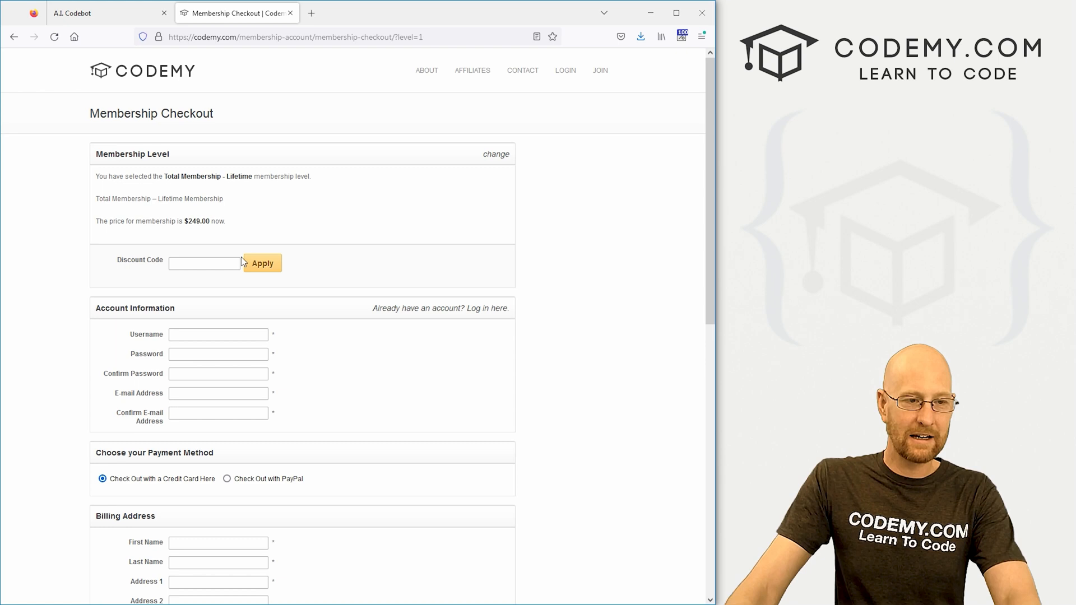
type("chatgpt")
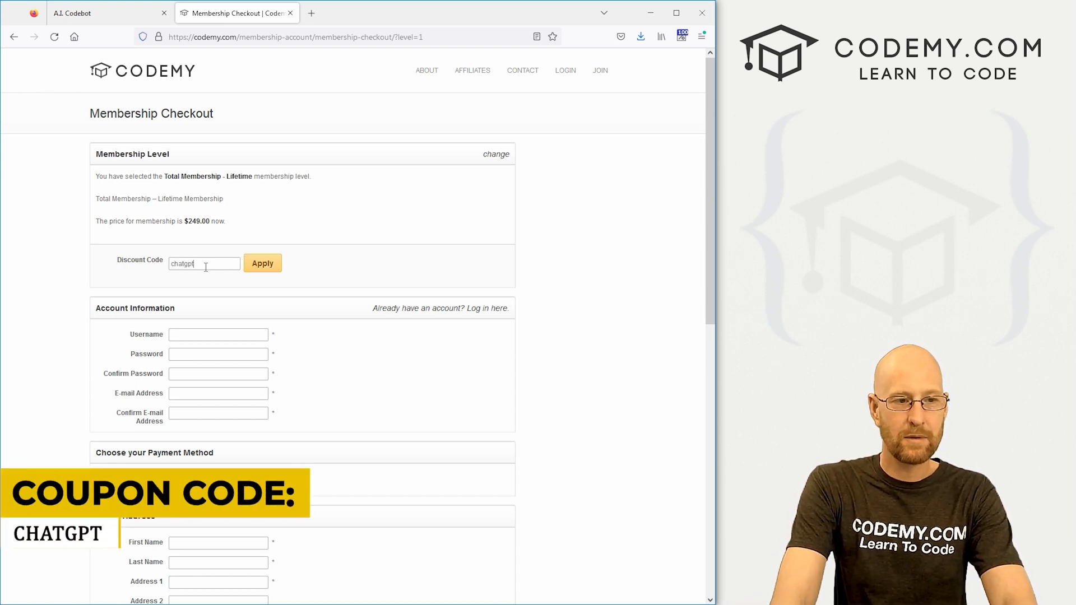
left_click(262, 263)
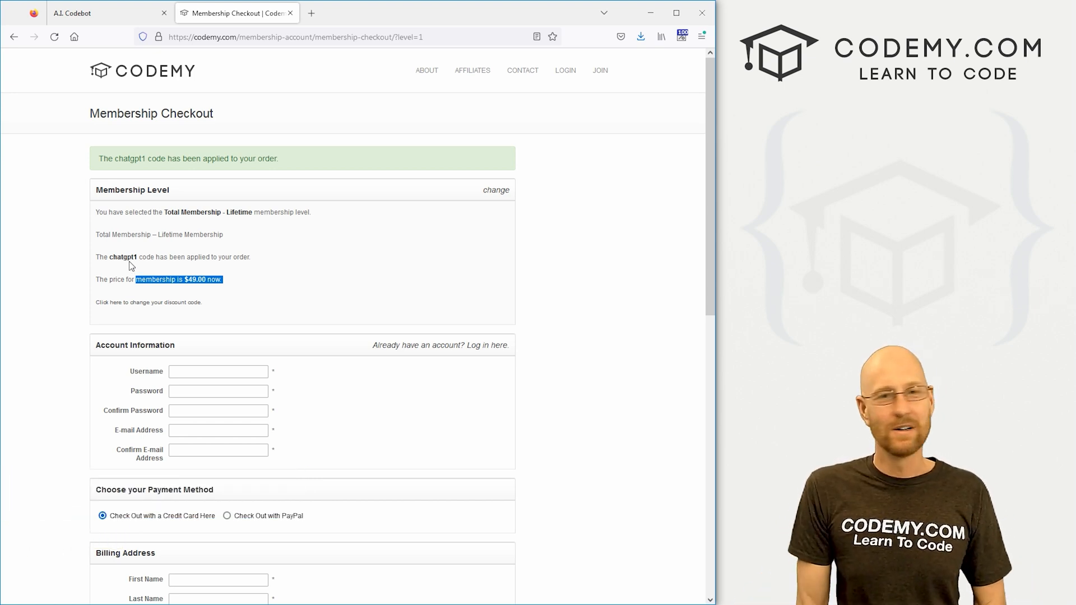
left_click(103, 12)
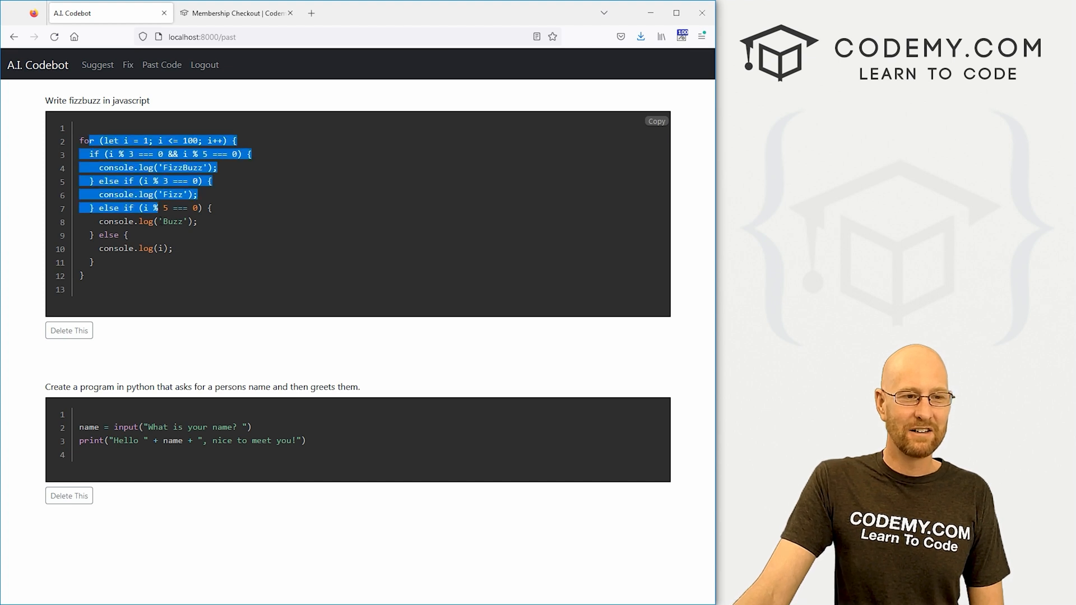
left_click(190, 268)
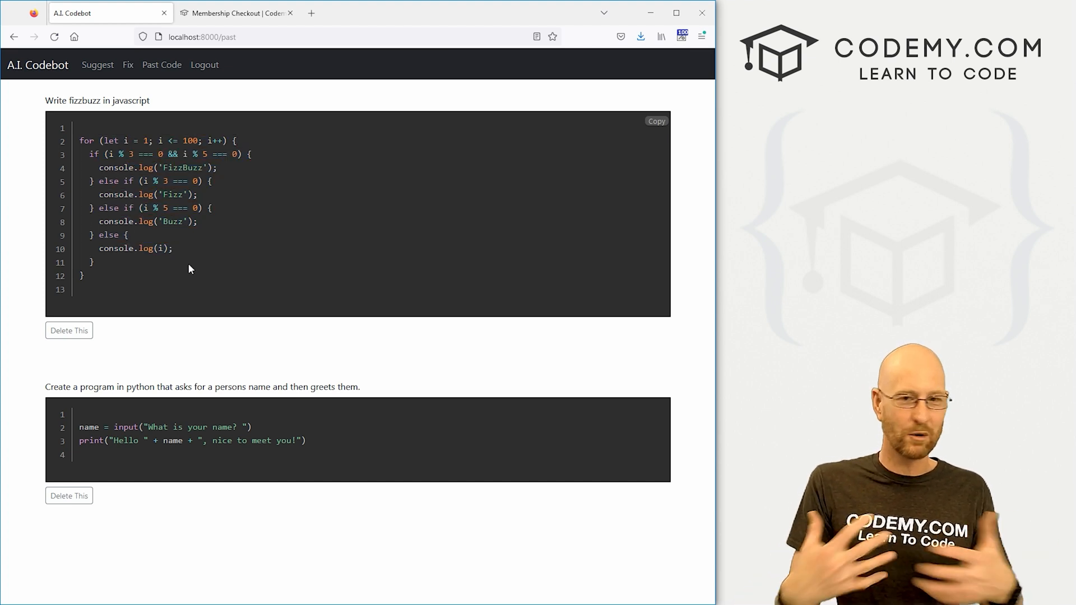
left_click_drag(141, 247, 89, 262)
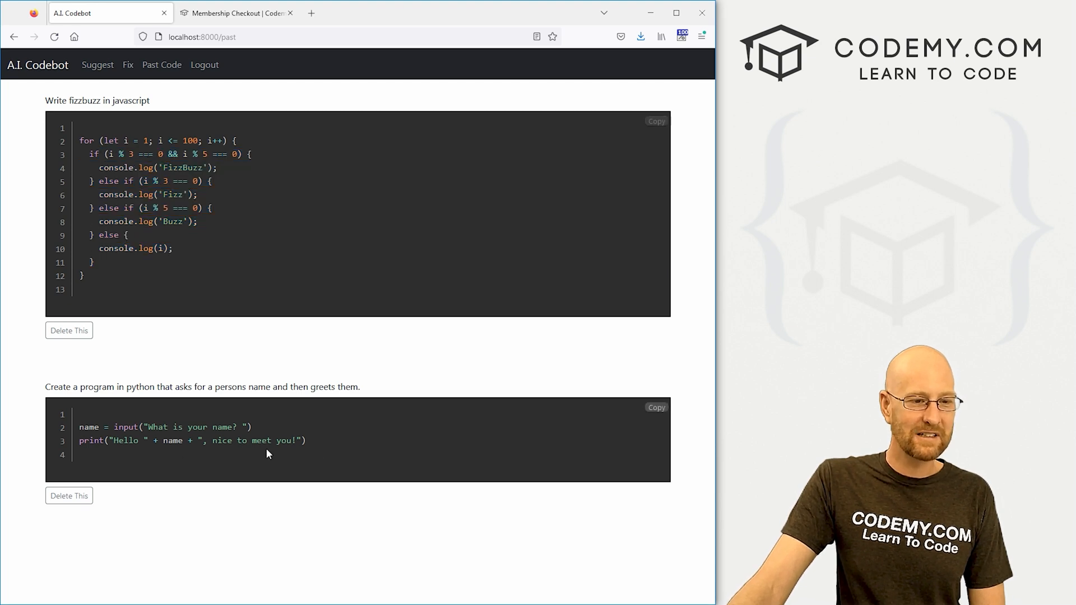
mouse_move(308, 450)
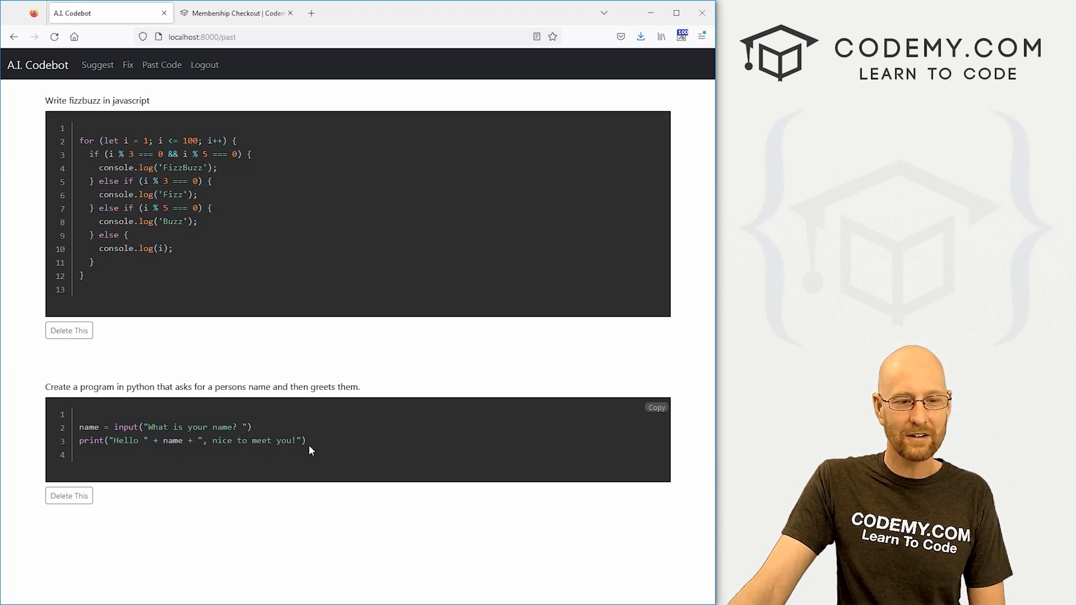
left_click_drag(137, 427, 306, 440)
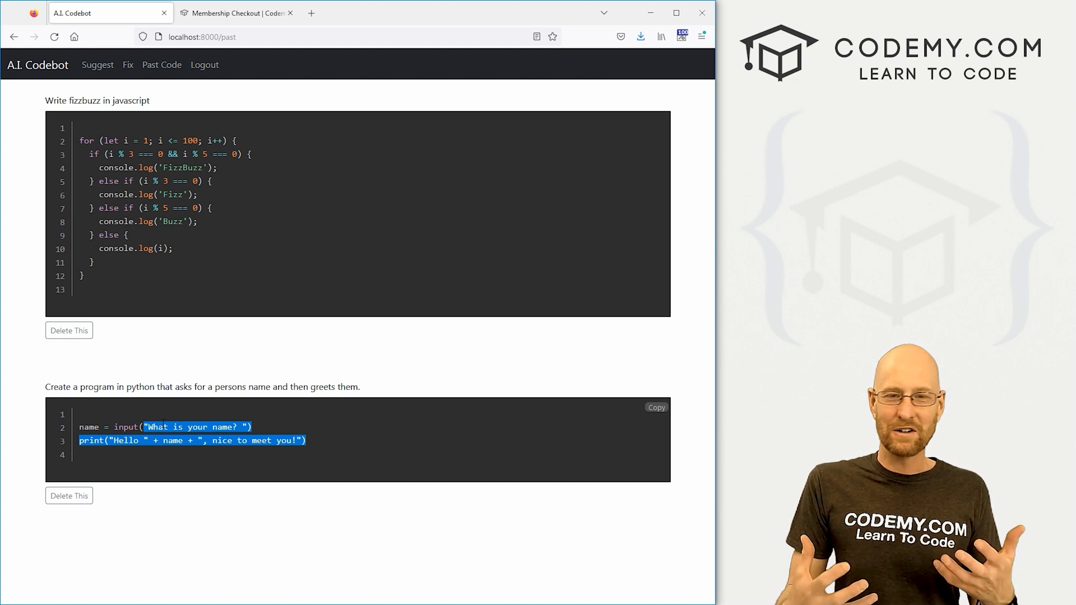